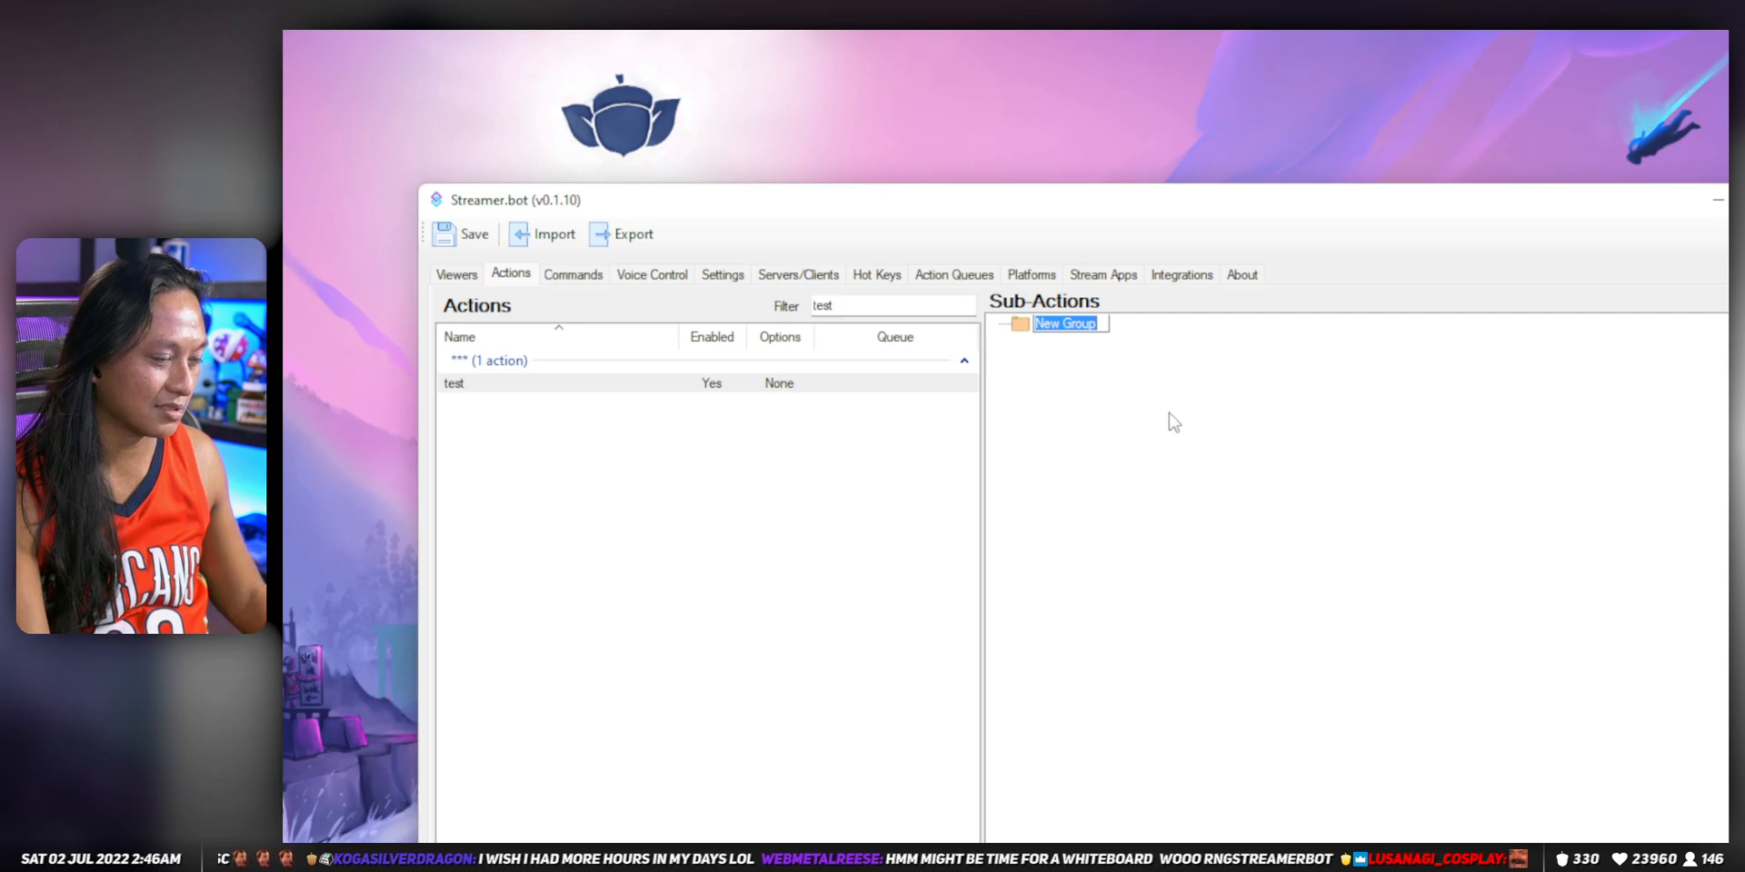
Step: Name the group Nutty's Cool Thing and add a Twitch message "This is a cool message, bro!"
text(Nutty's Cool Thing)
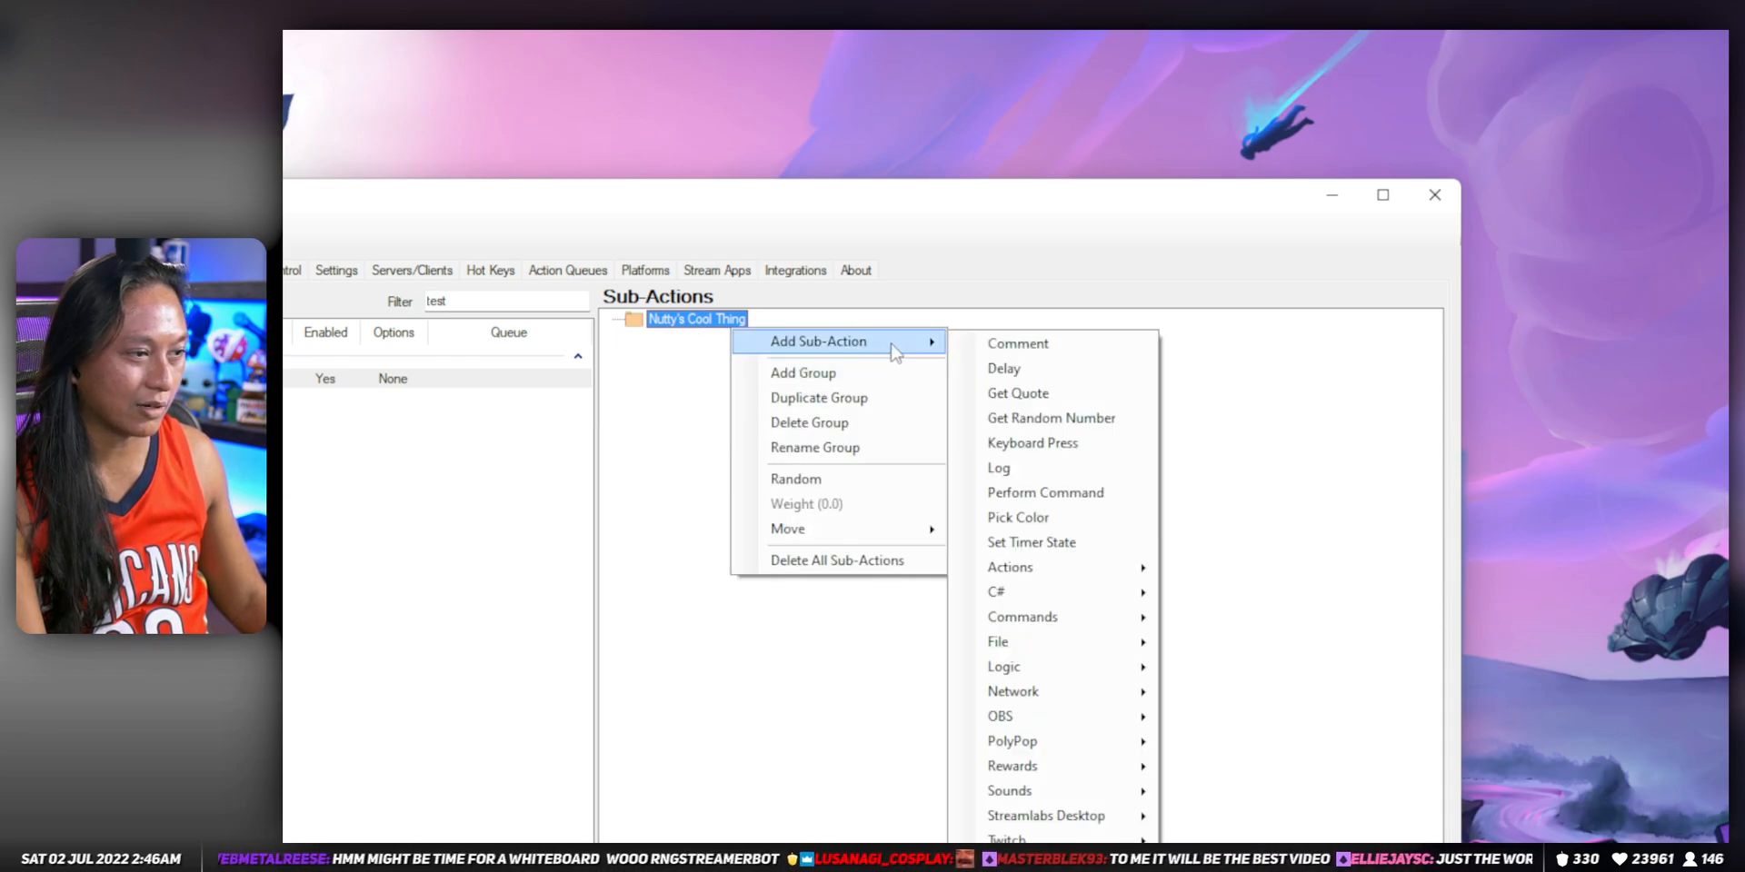
mouse_move(1051, 587)
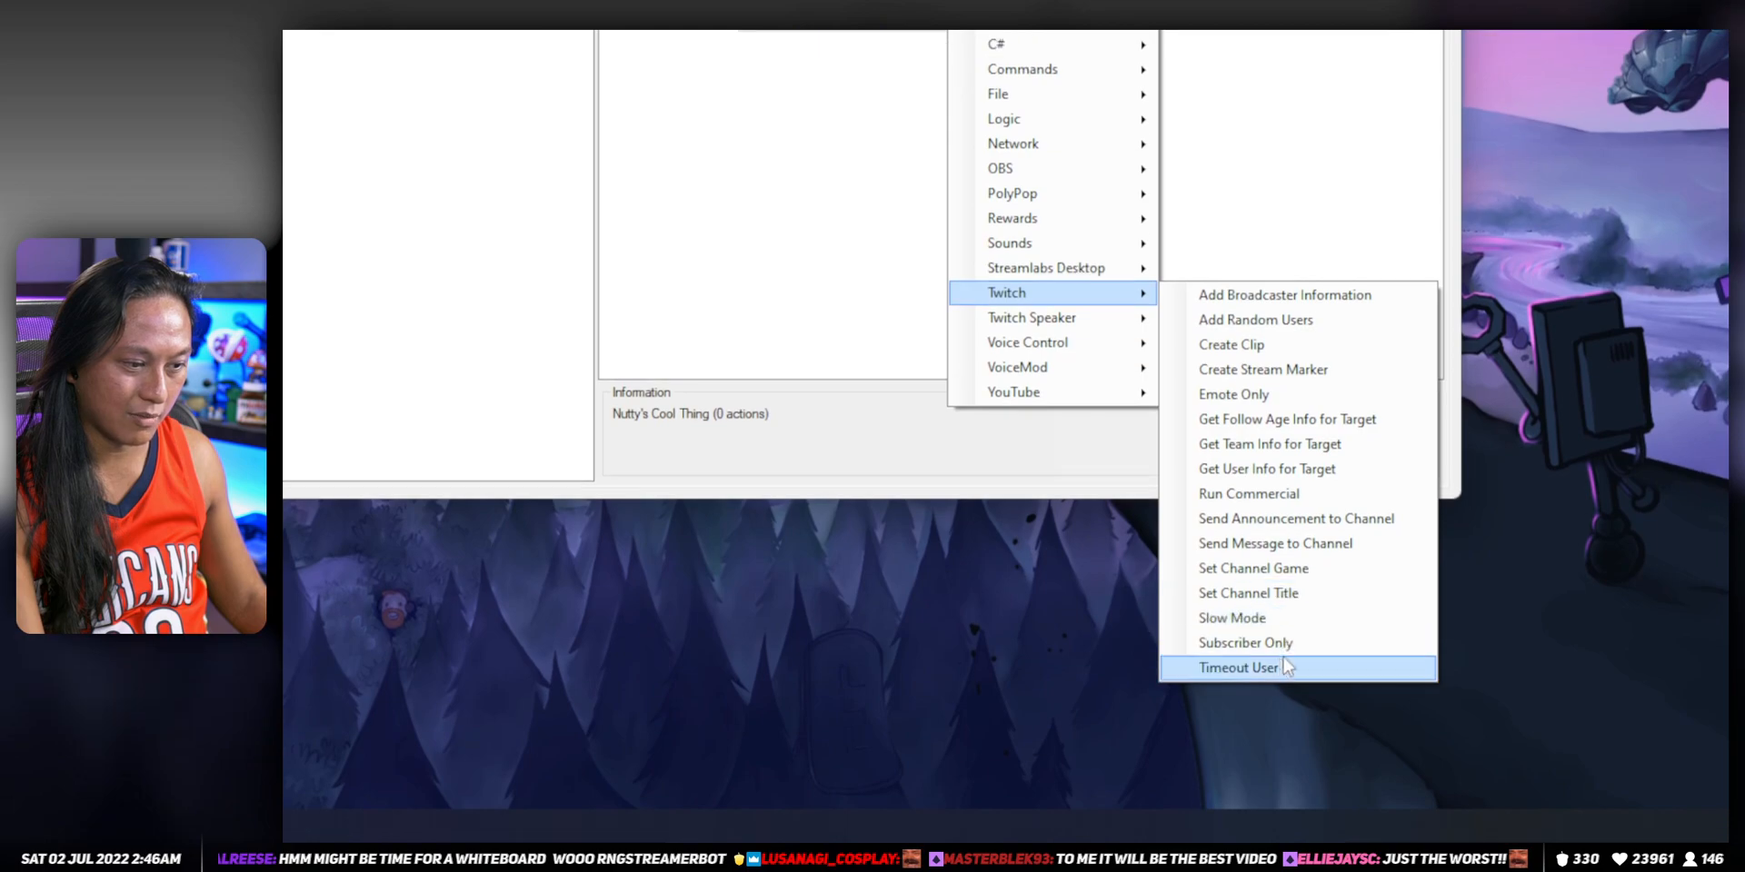
click(1274, 544)
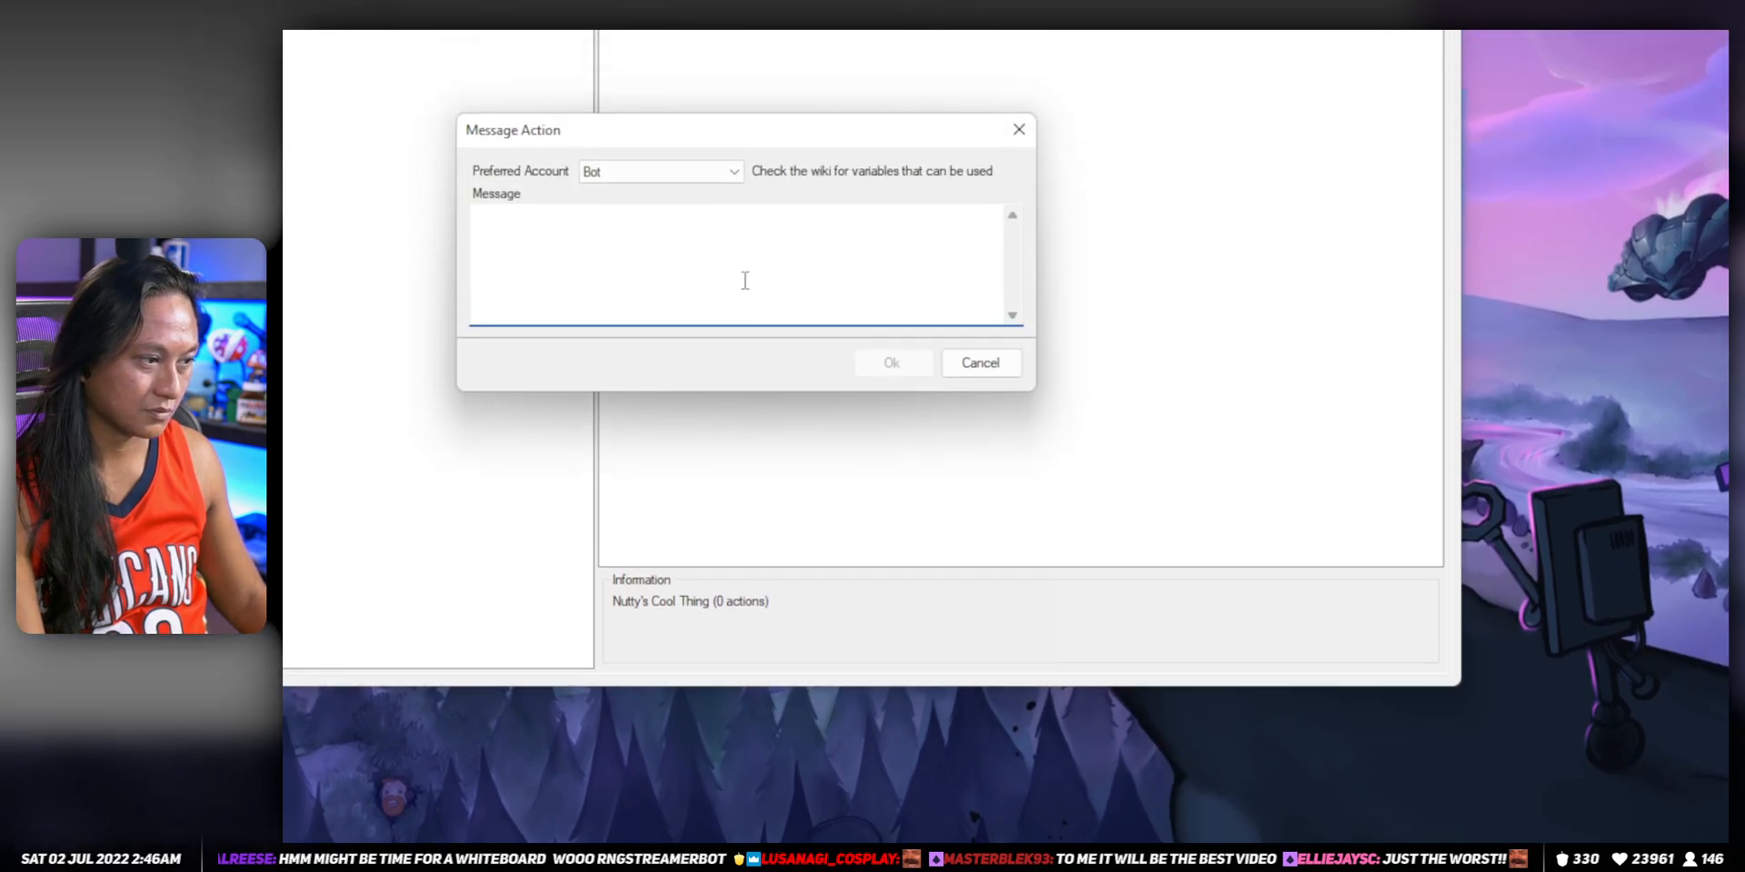
text(THis is a cool)
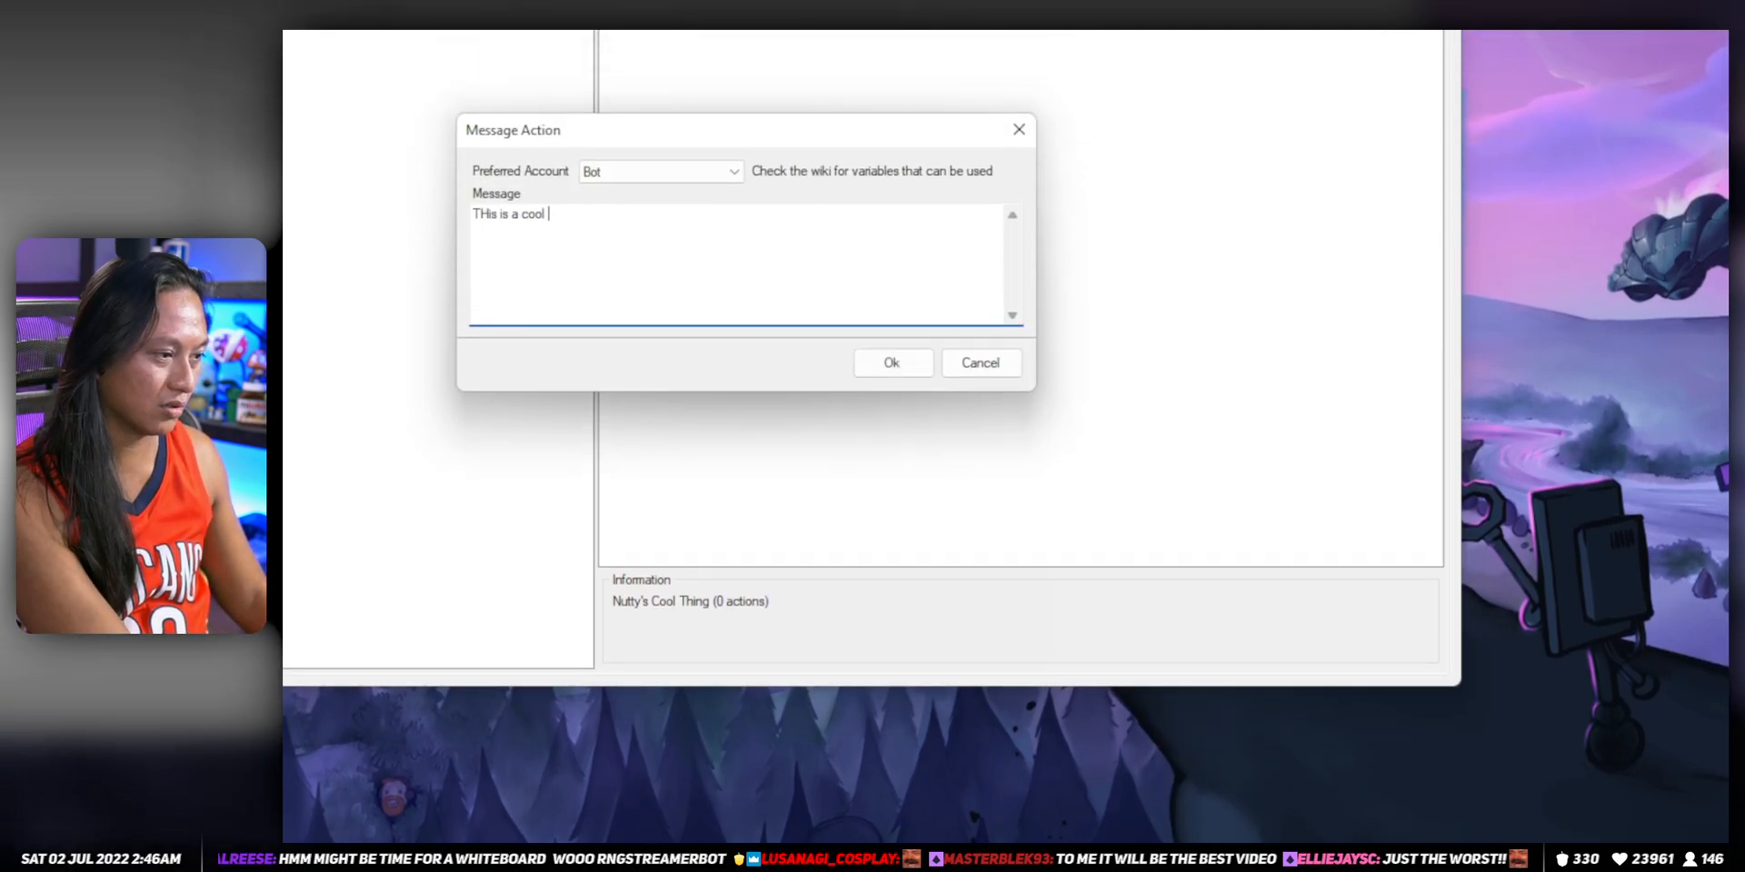
text(message, bro)
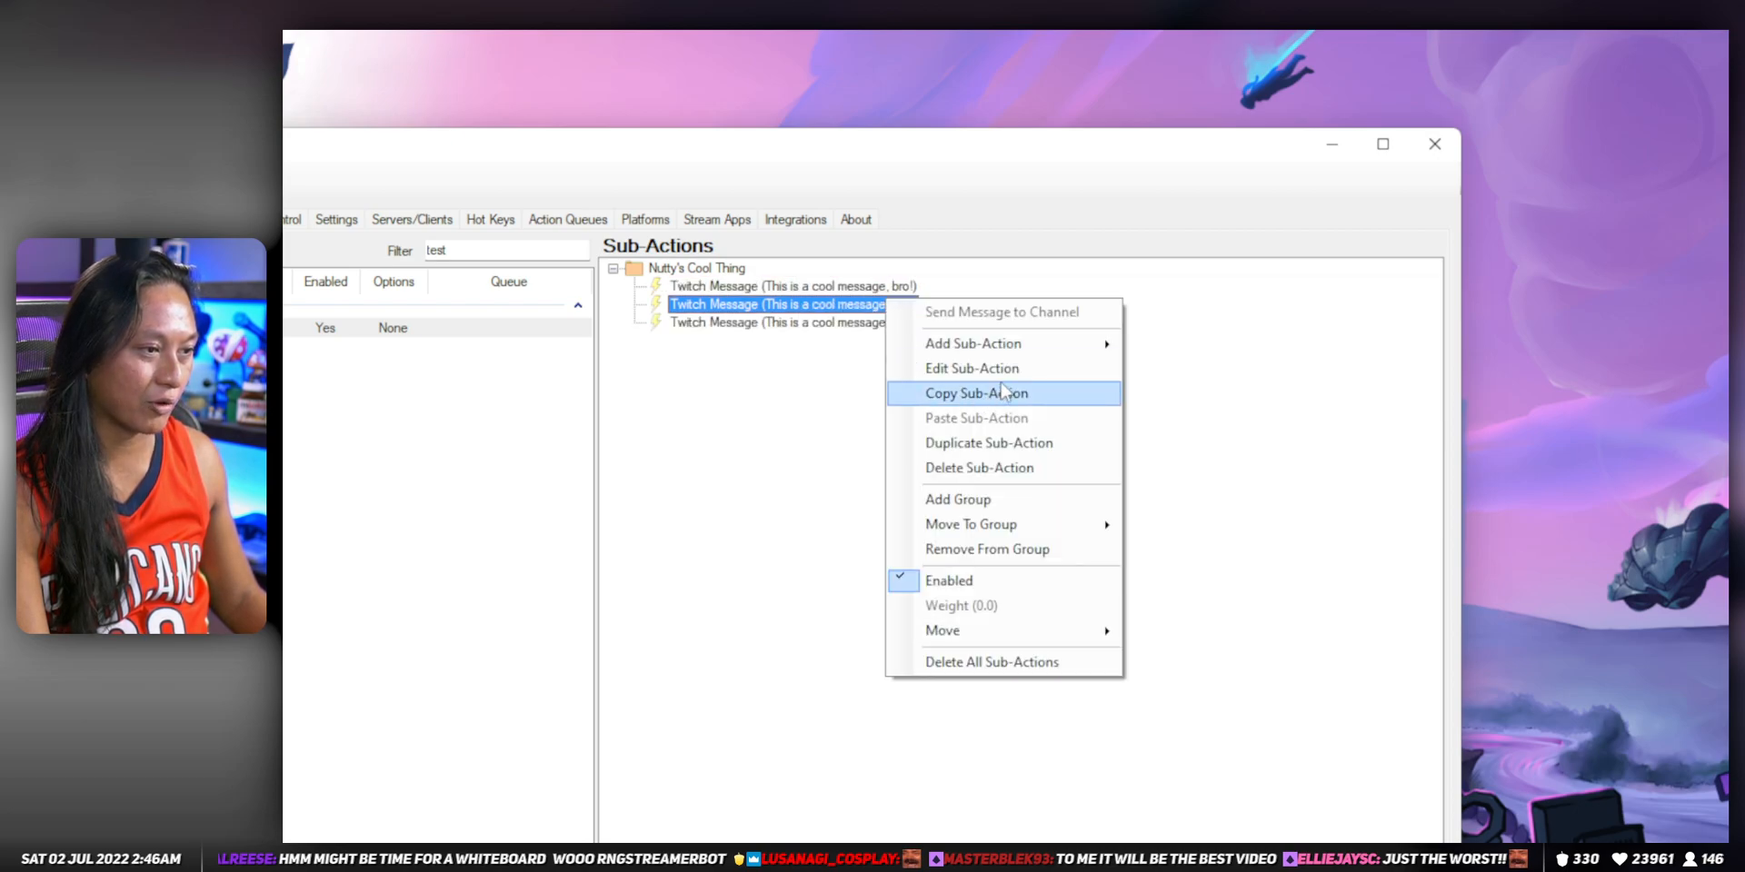
Step: Change the second message to "Wow, you're so PawgChamp nutty!"
click(970, 369)
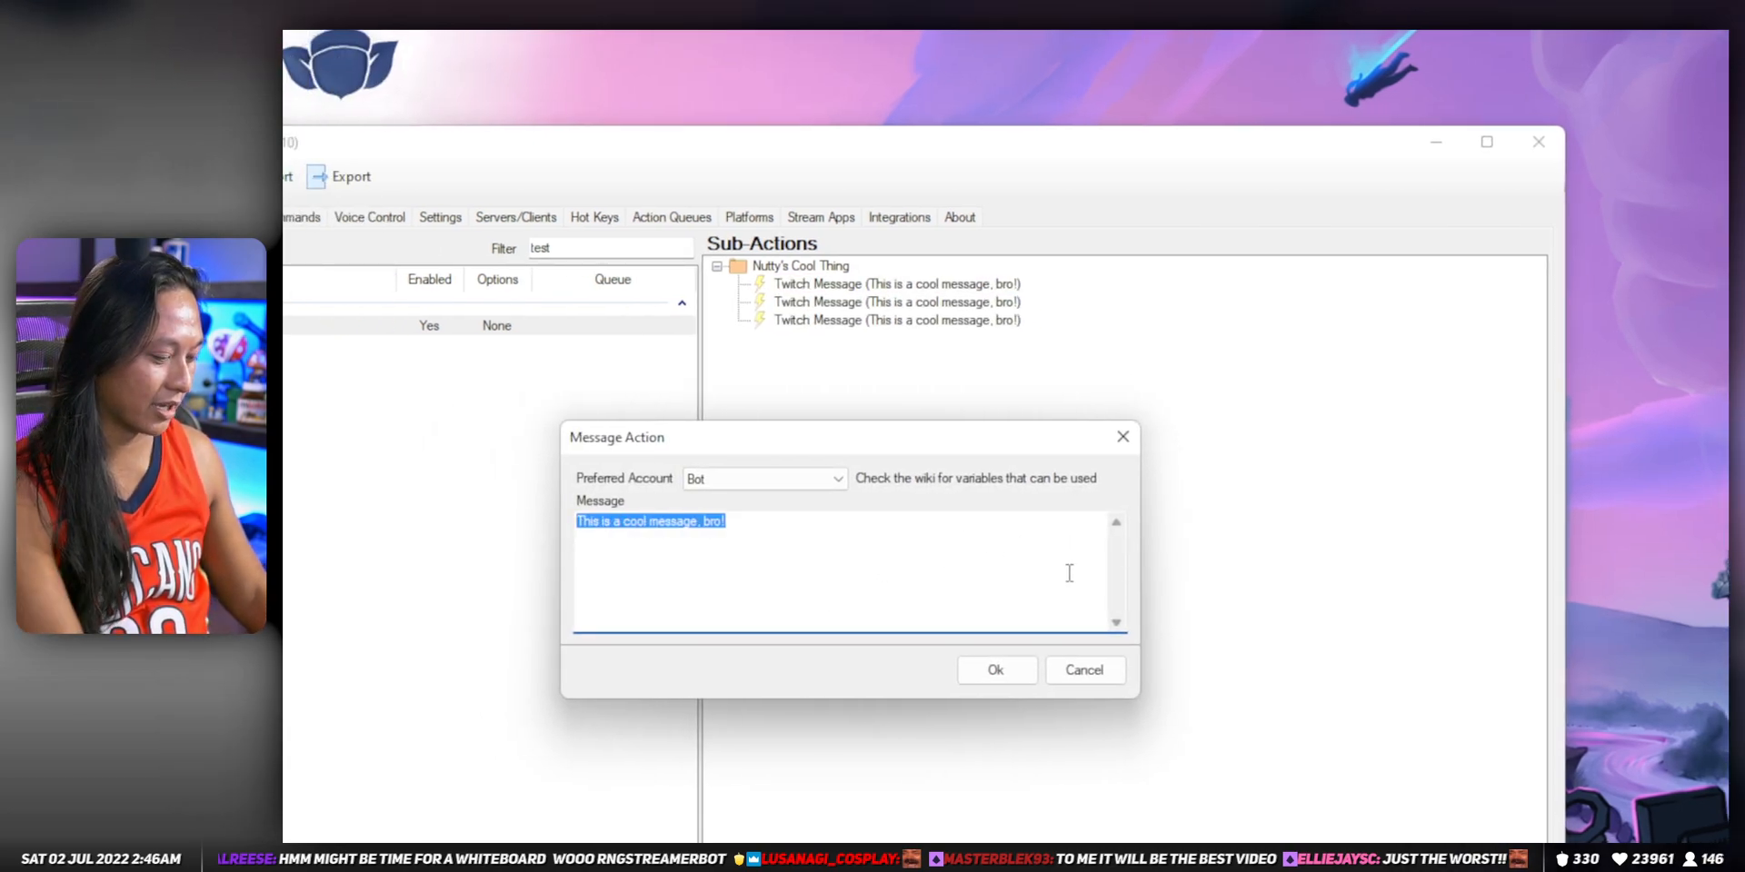
text(Wow, you're so pog)
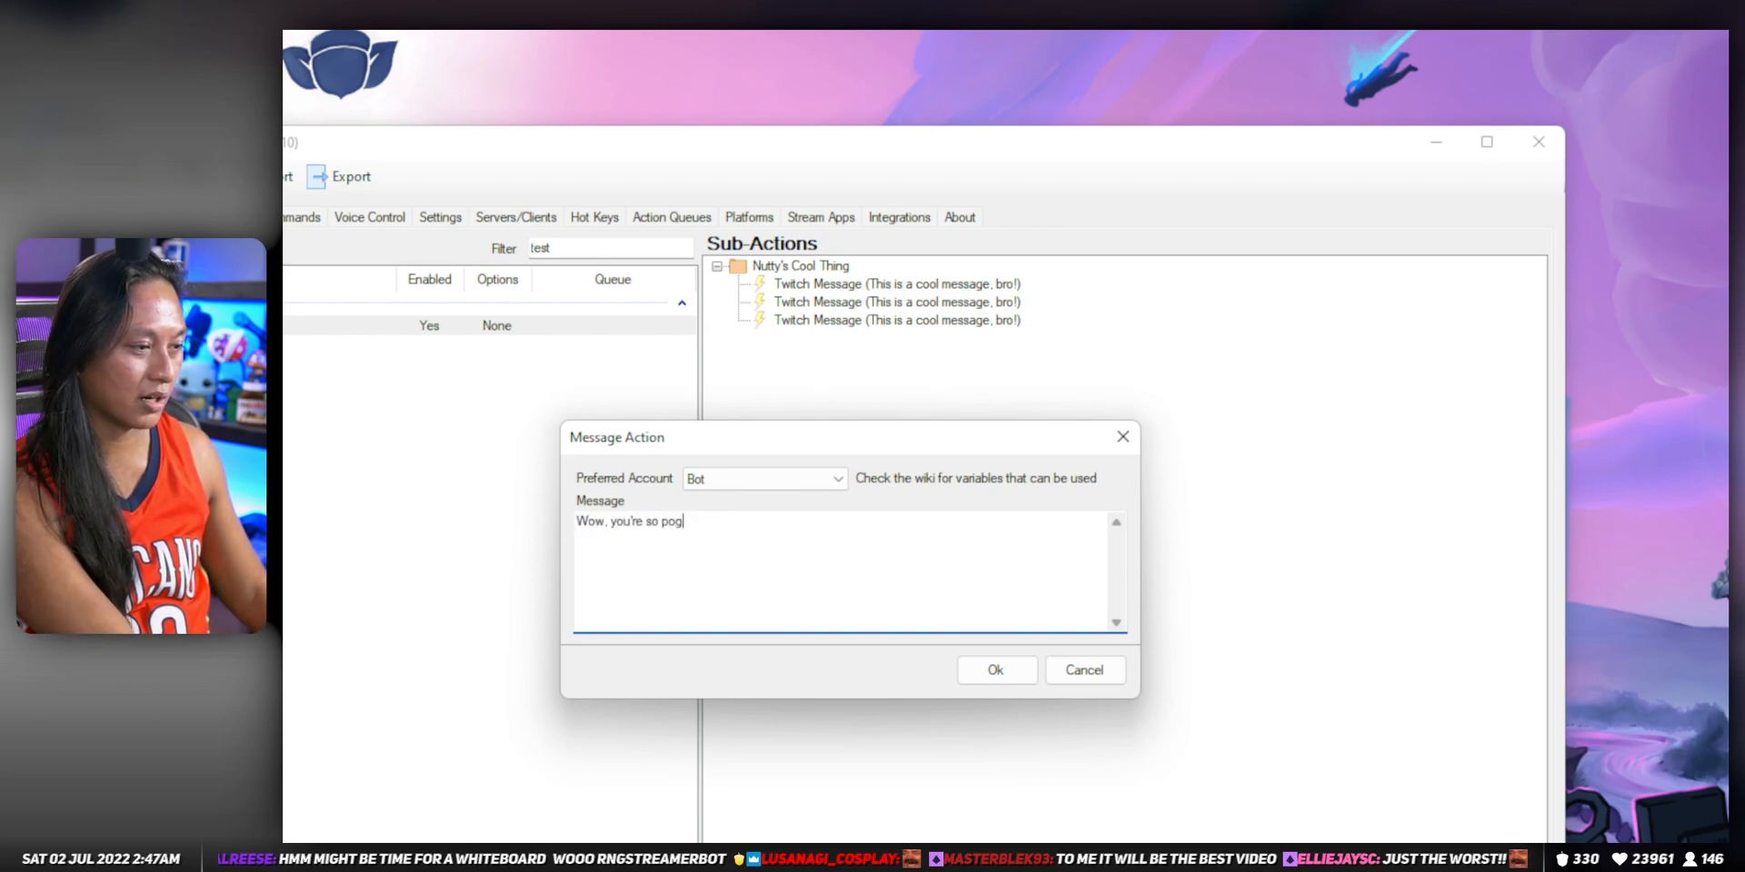
text(Pawg)
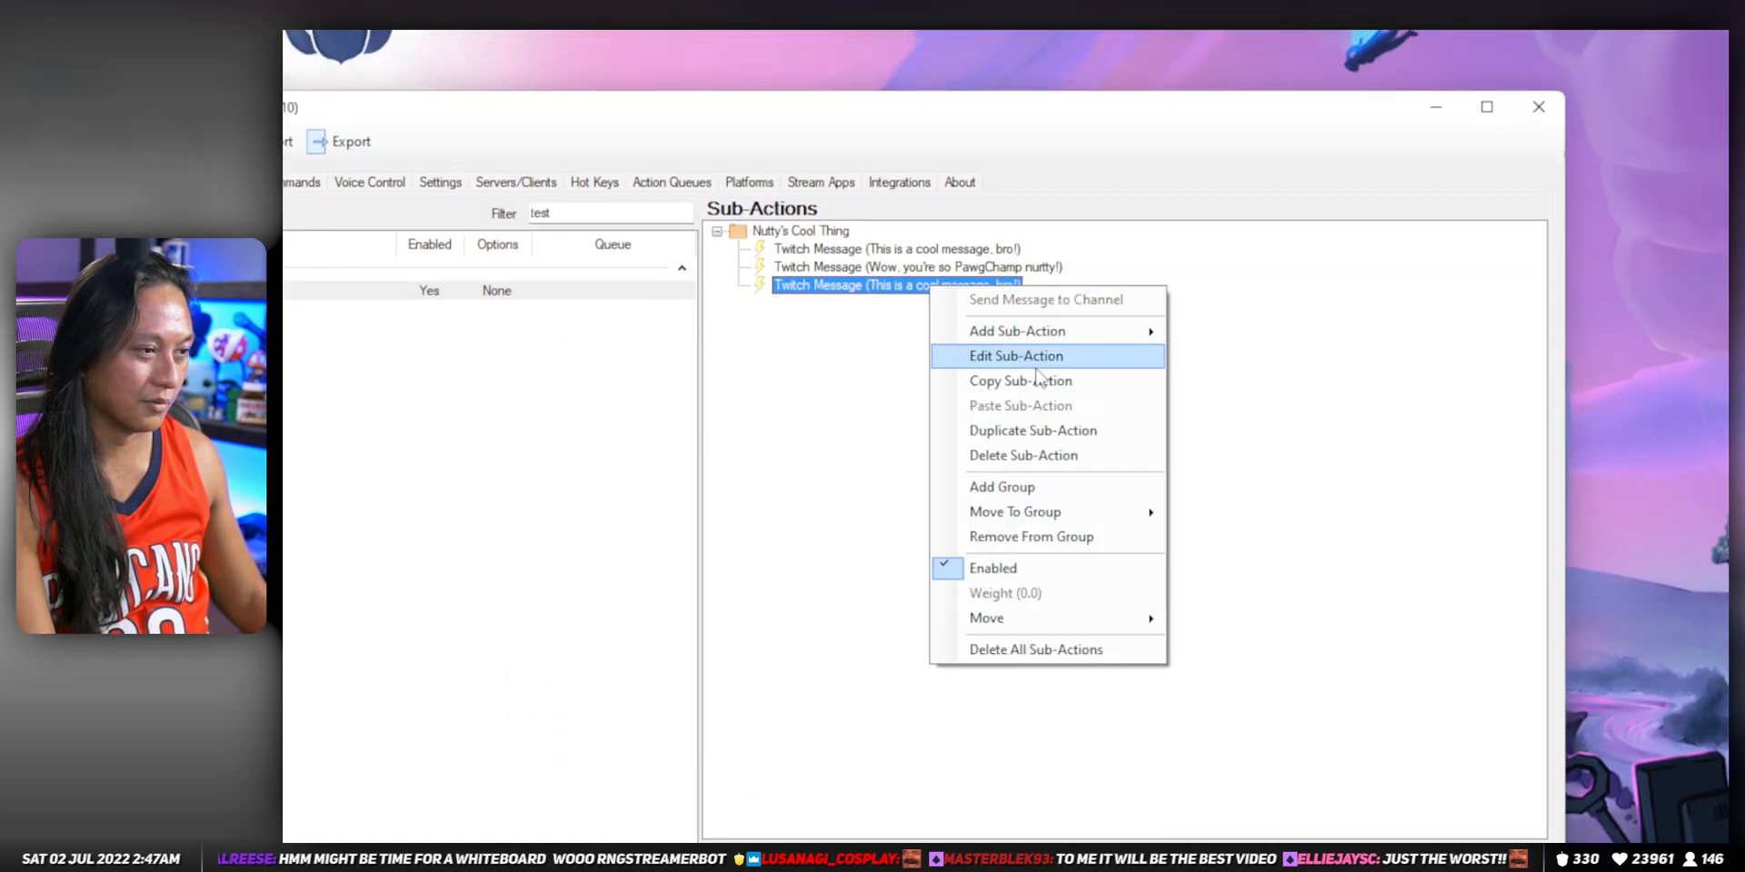
Step: Change the third message to "Eww, what is that on my screen?!"
click(1016, 356)
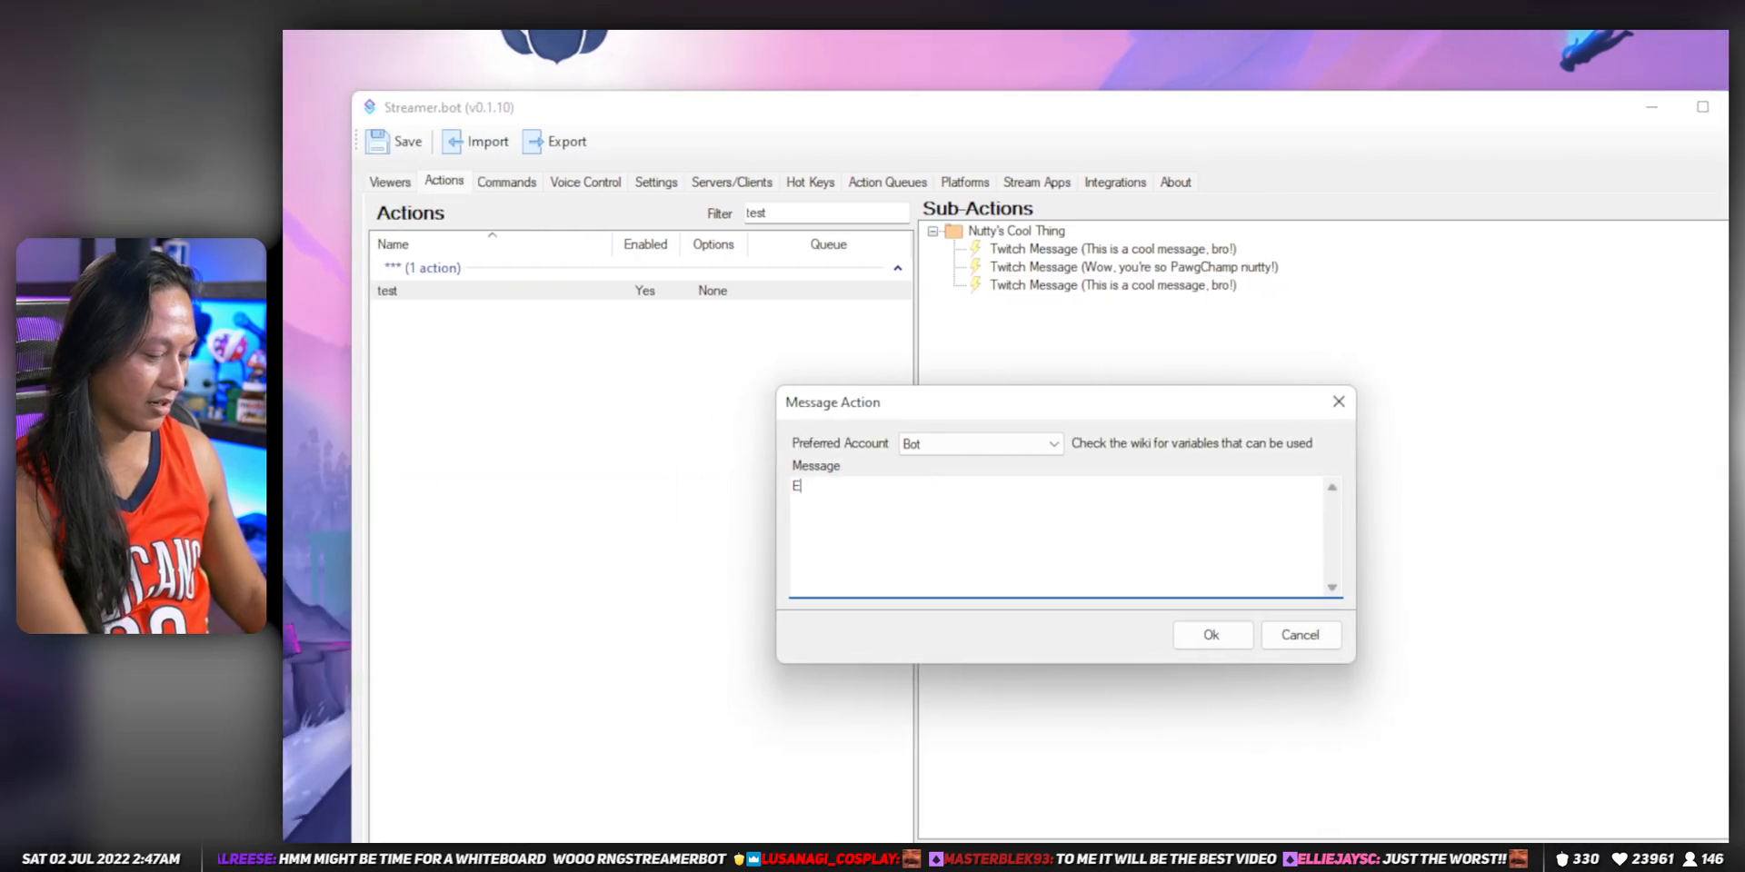
text(ww, what is that)
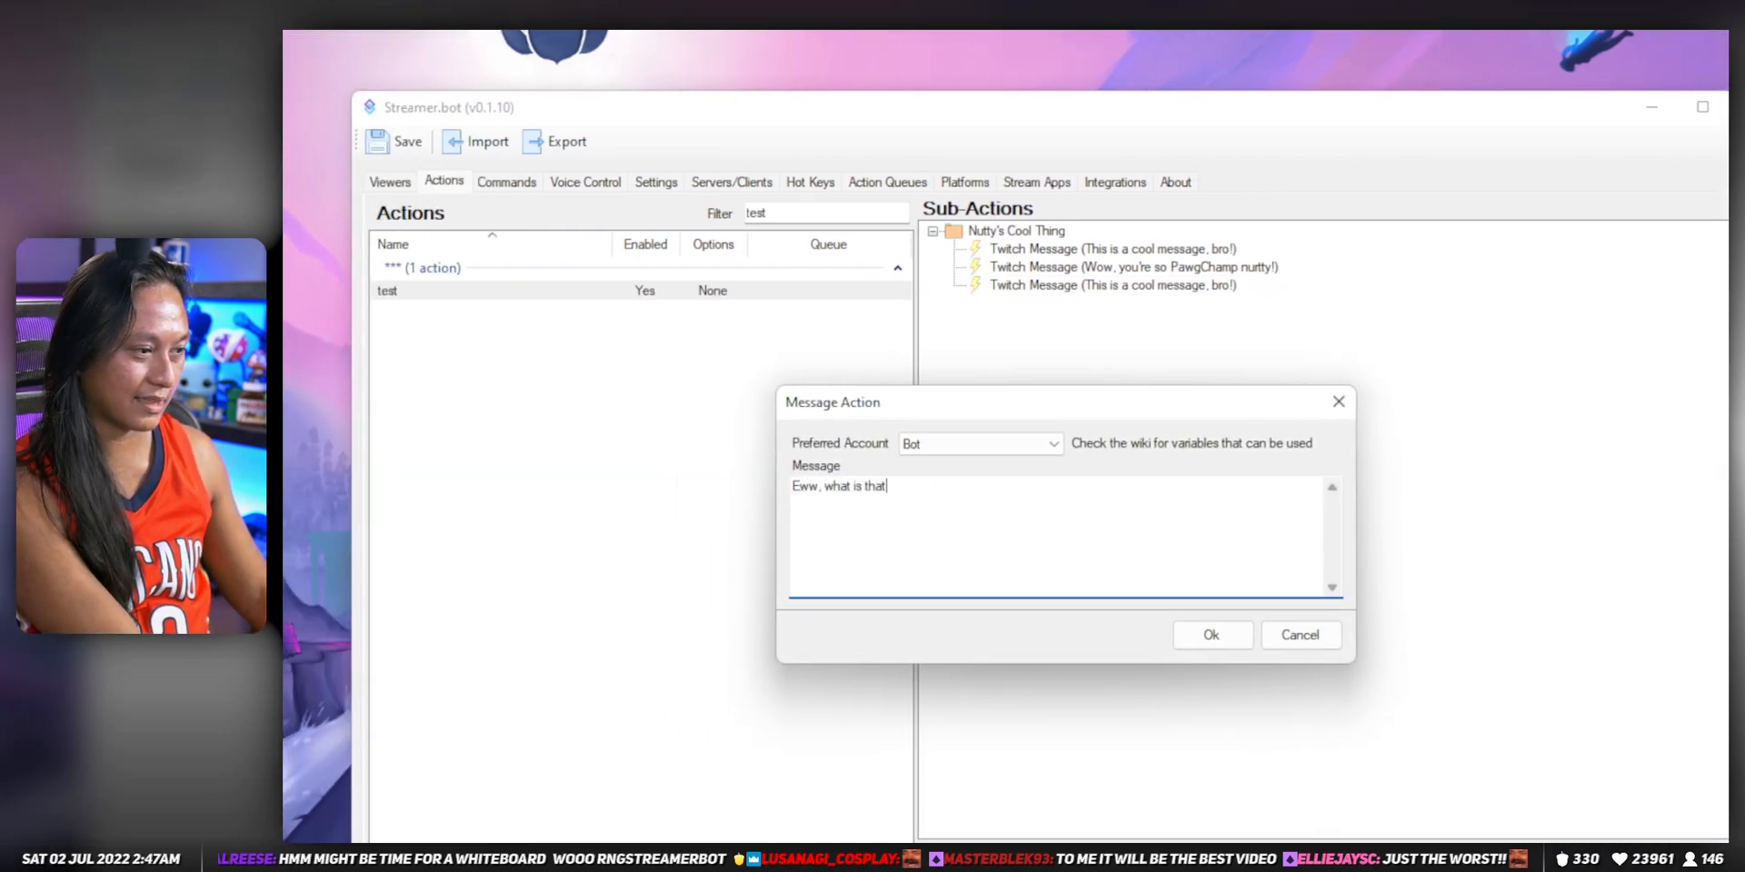
text(on my s)
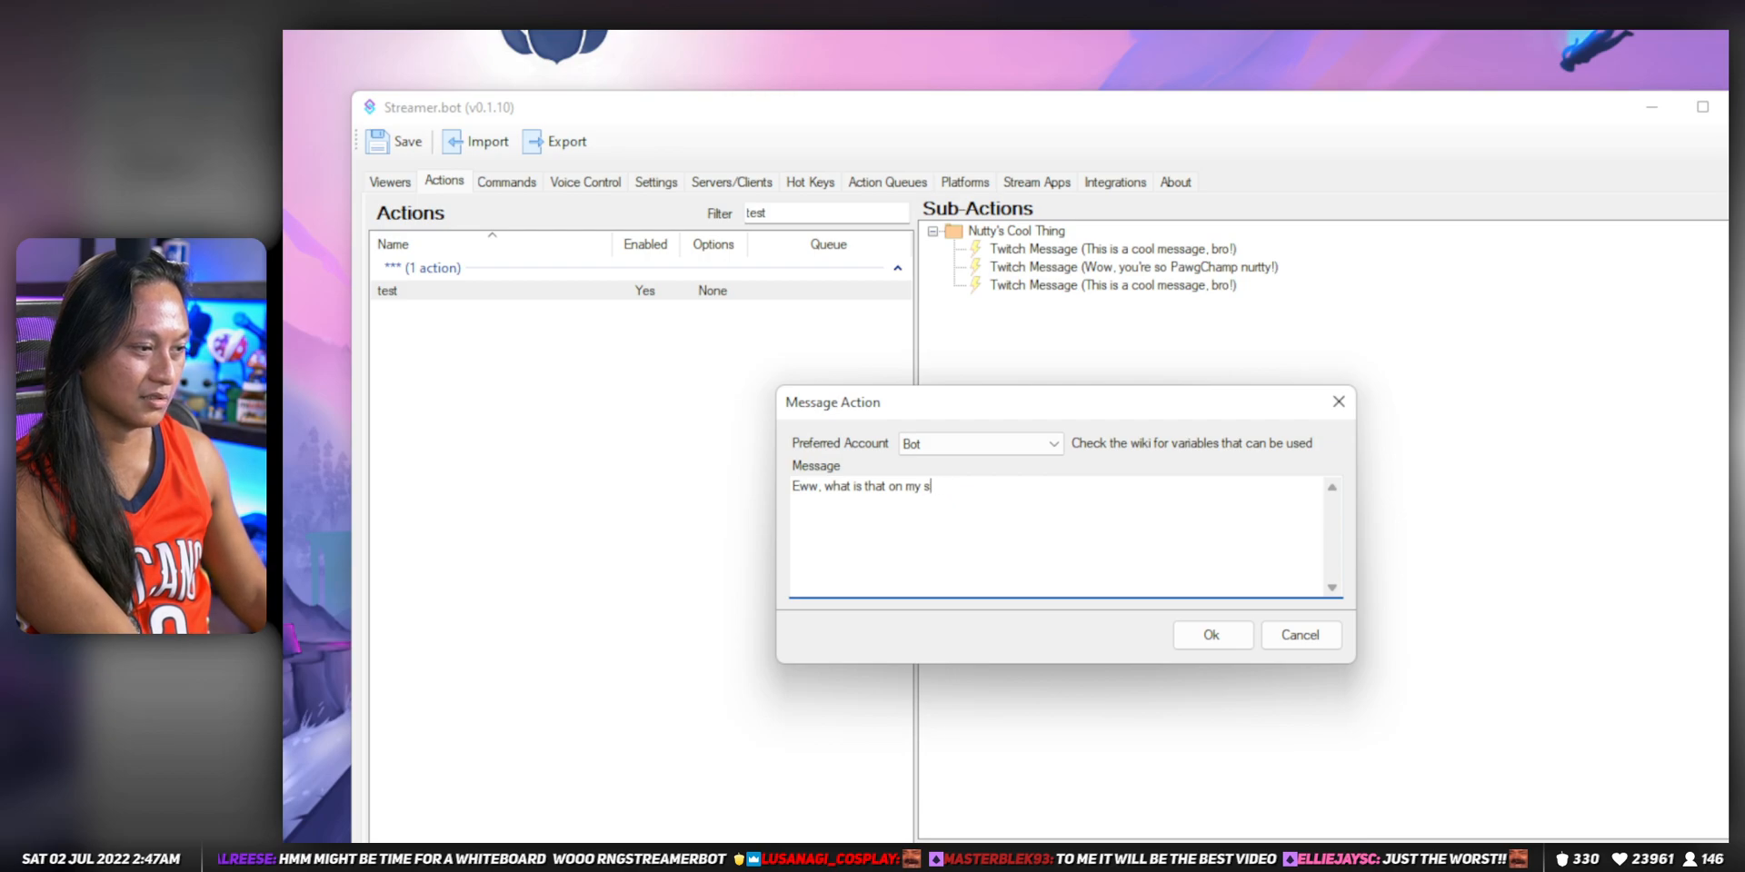
text(creen.)
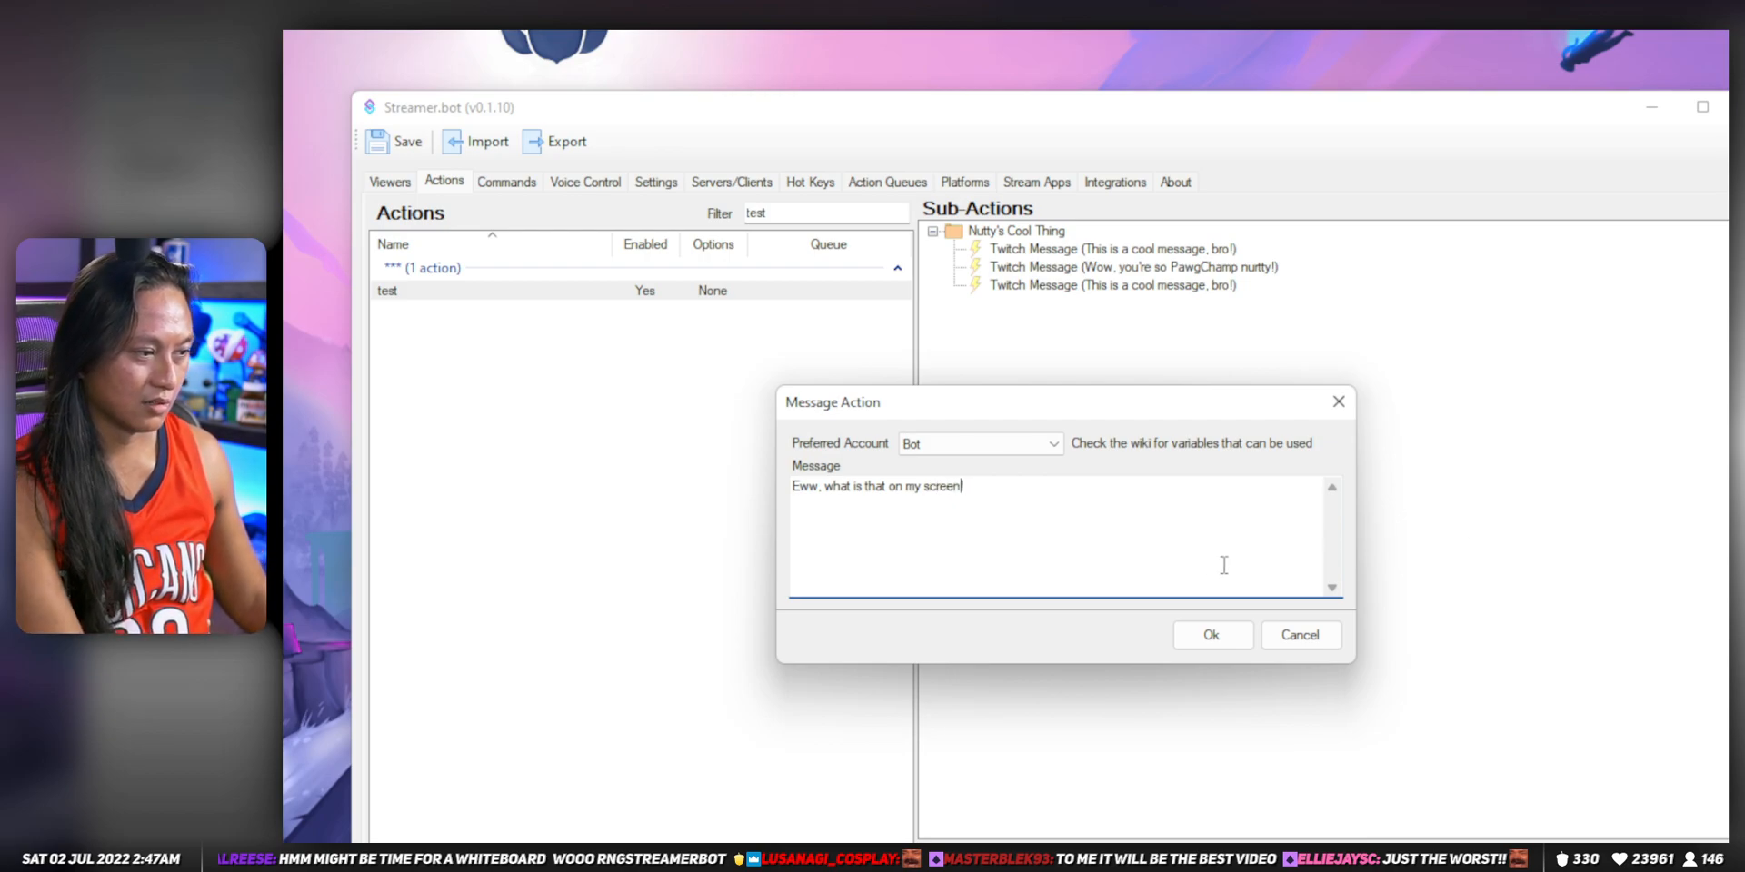
click(1213, 636)
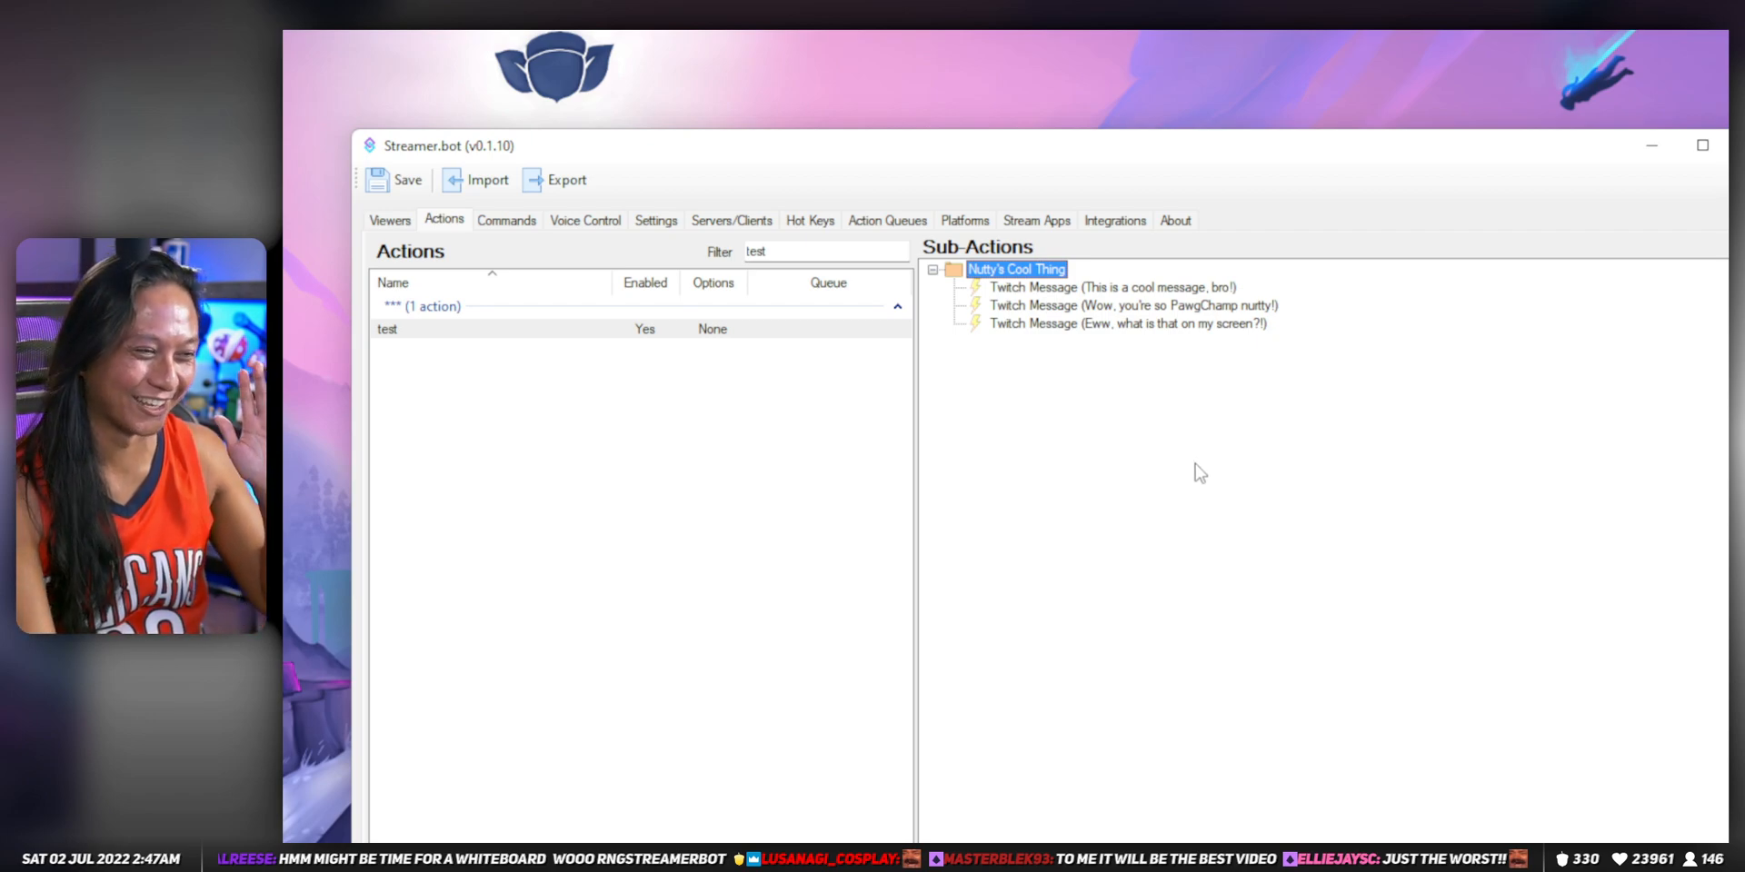
right_click(1016, 269)
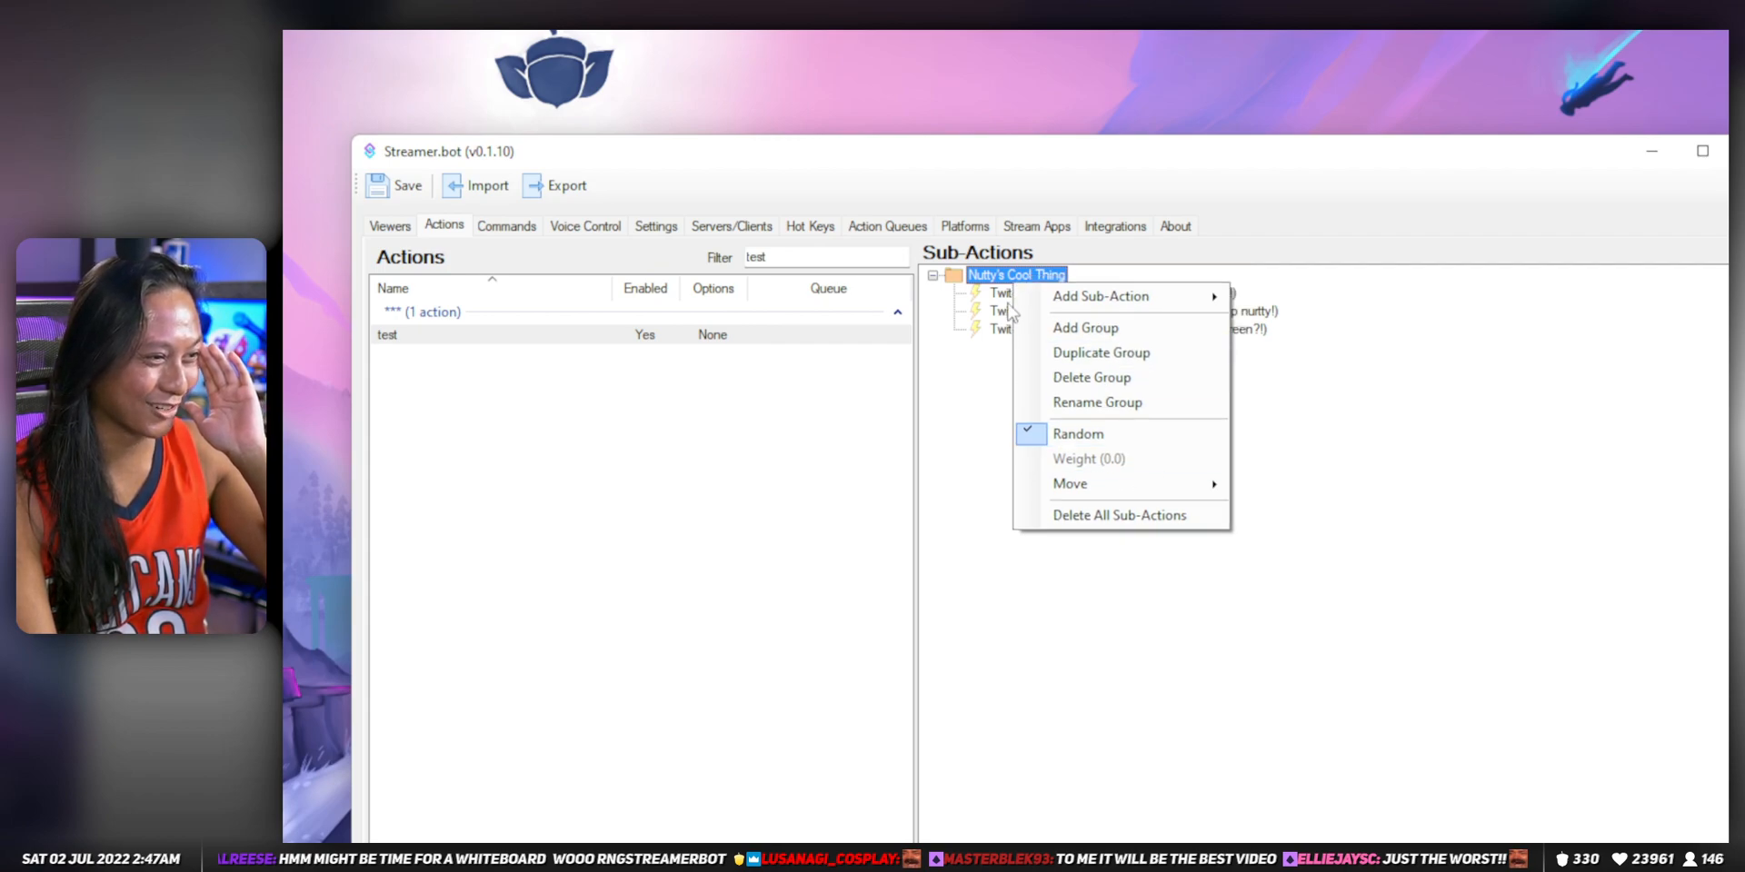
right_click(999, 292)
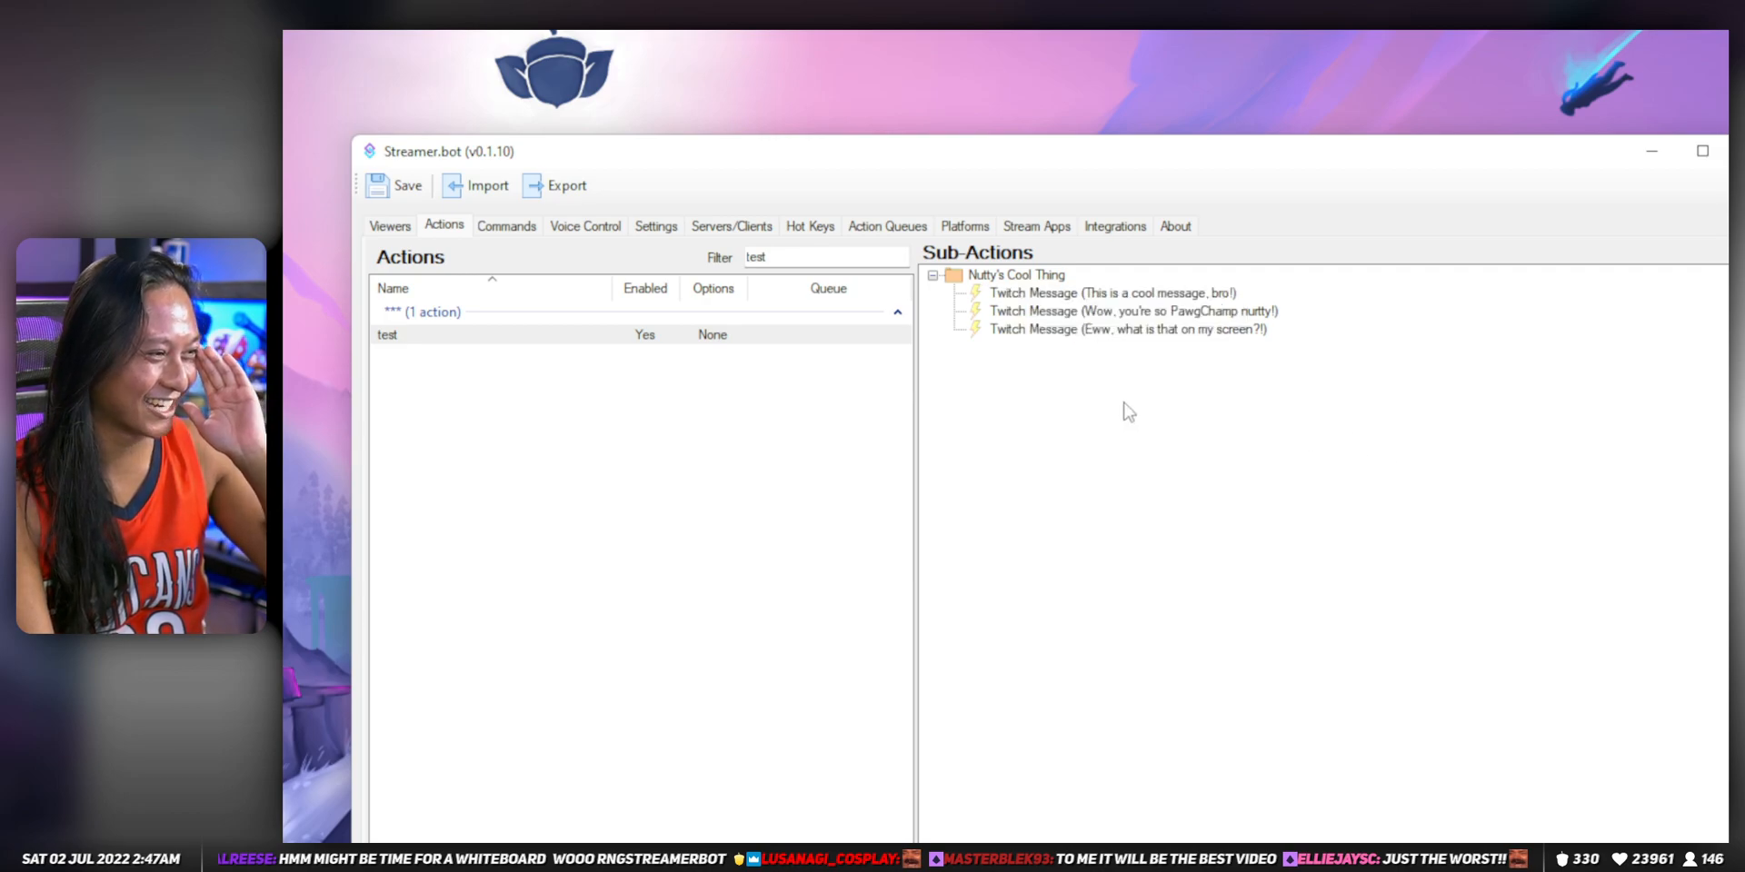
mouse_move(1294, 456)
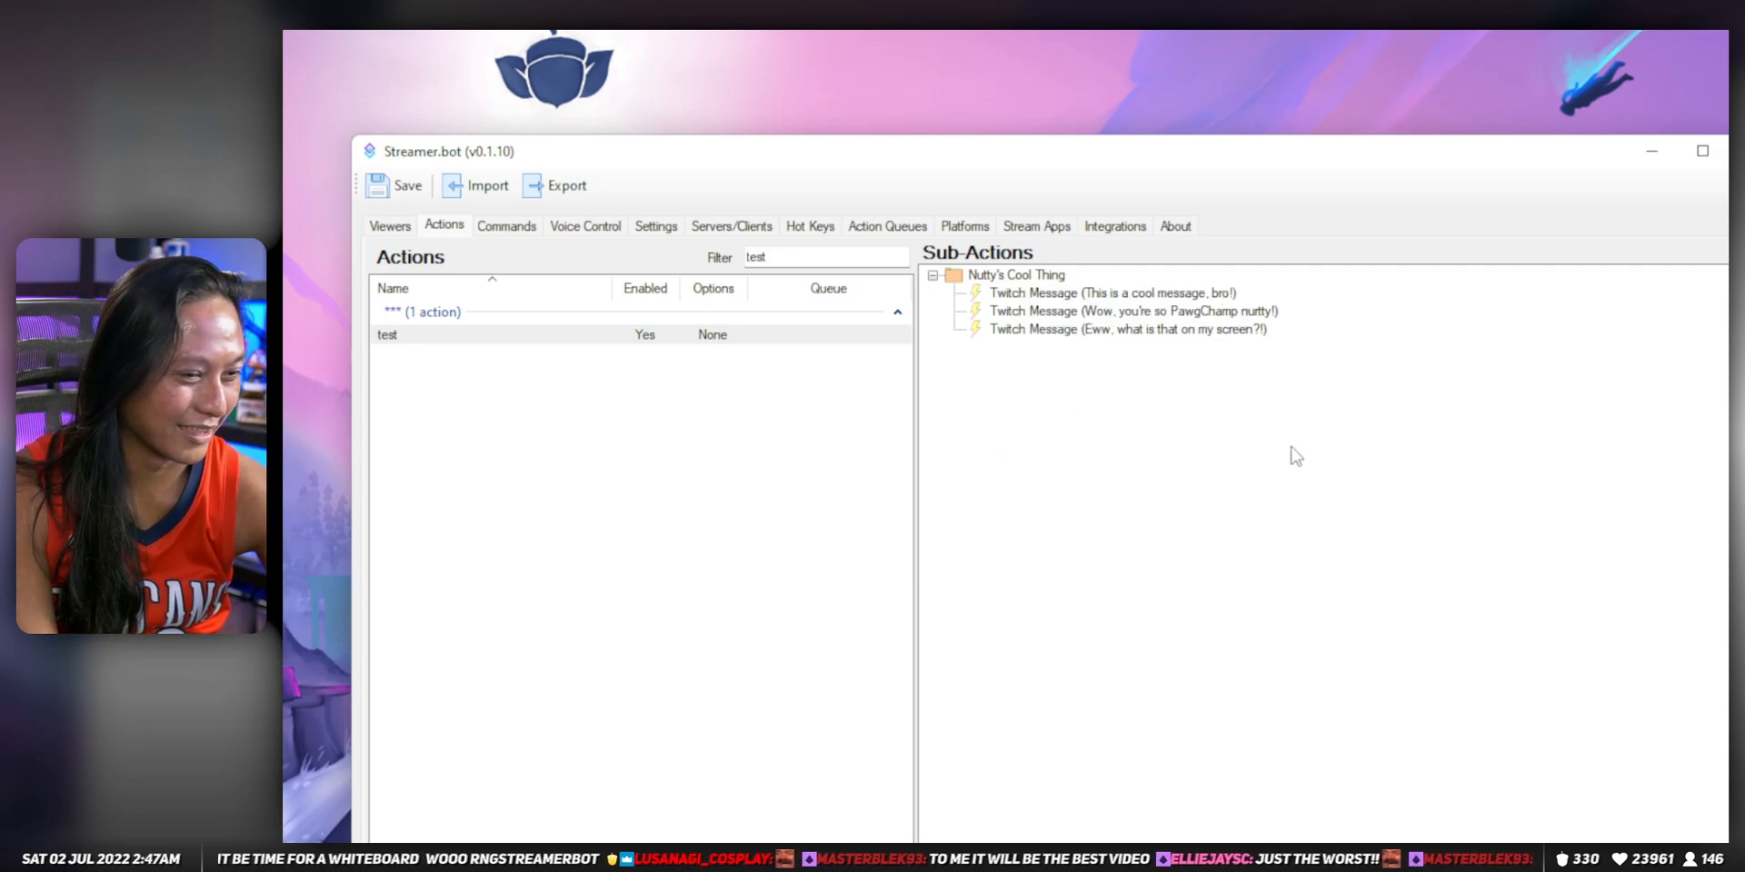
mouse_move(812, 378)
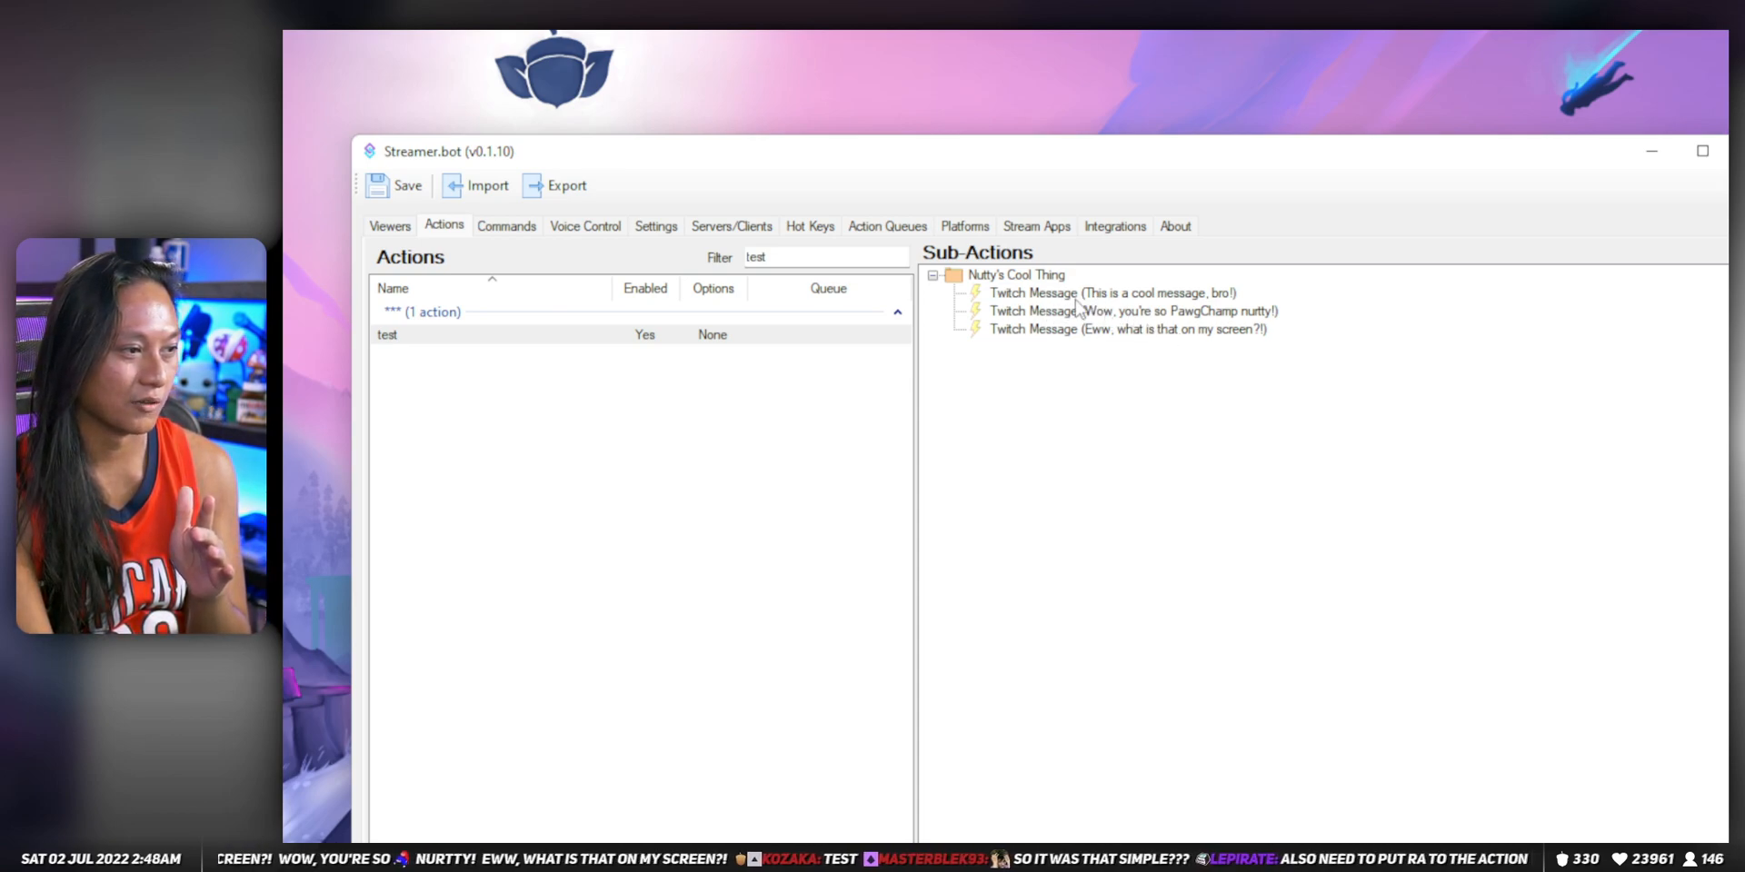
Step: Review the first message's random weight prompt, trying values 10 and 1, and close it unchanged
click(1112, 300)
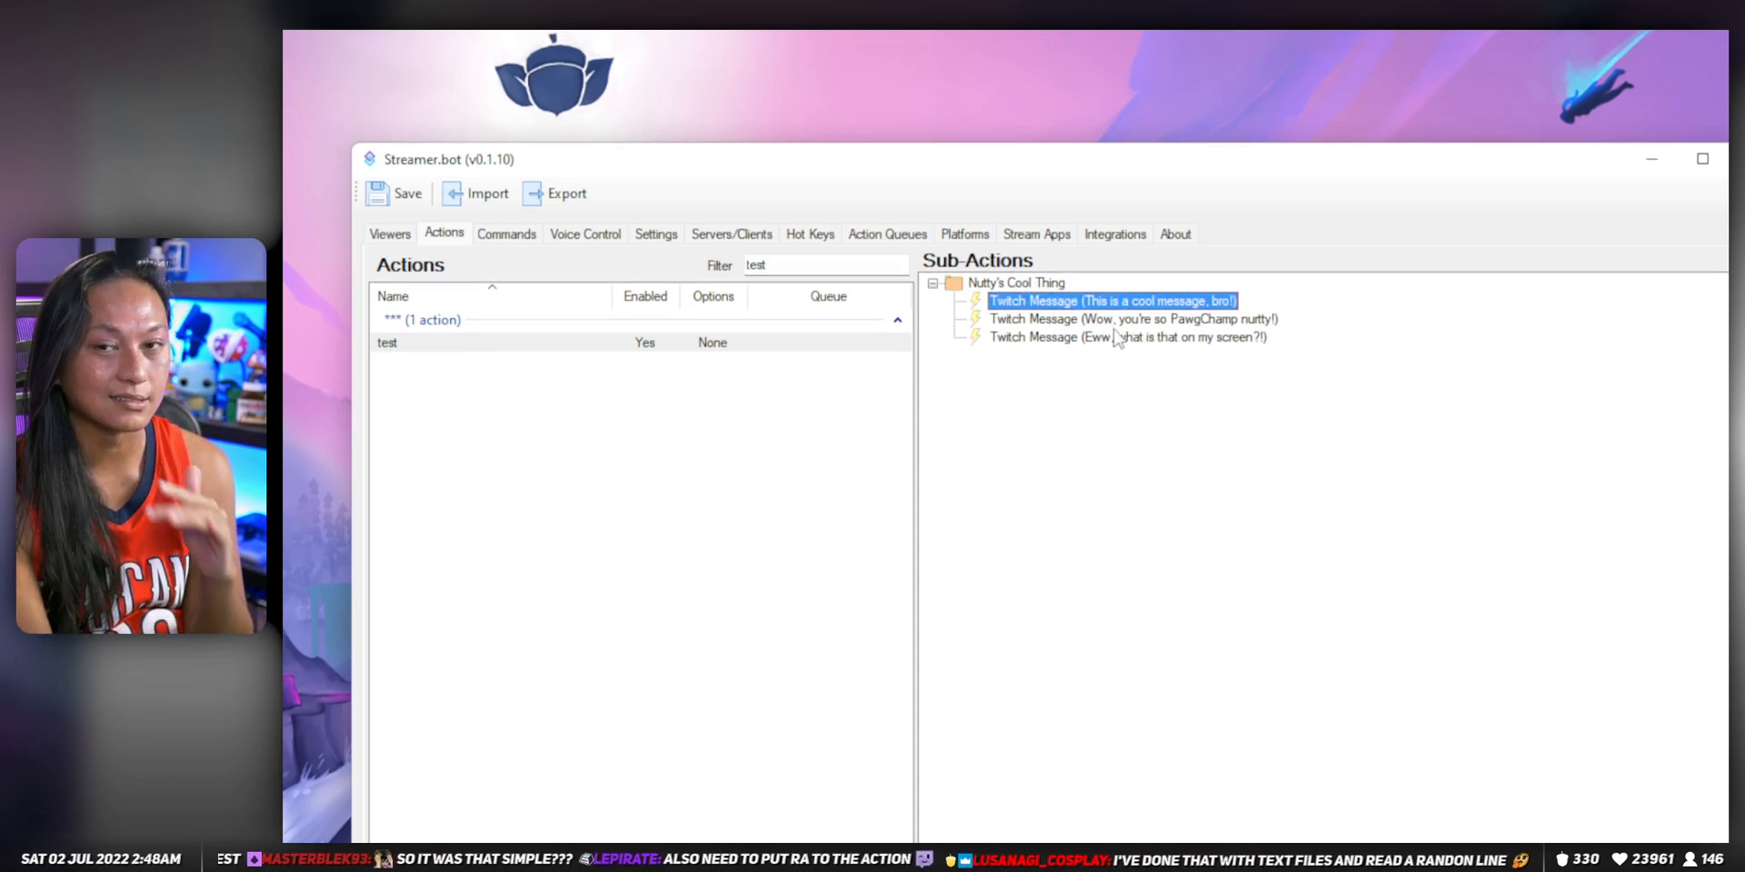
right_click(1116, 300)
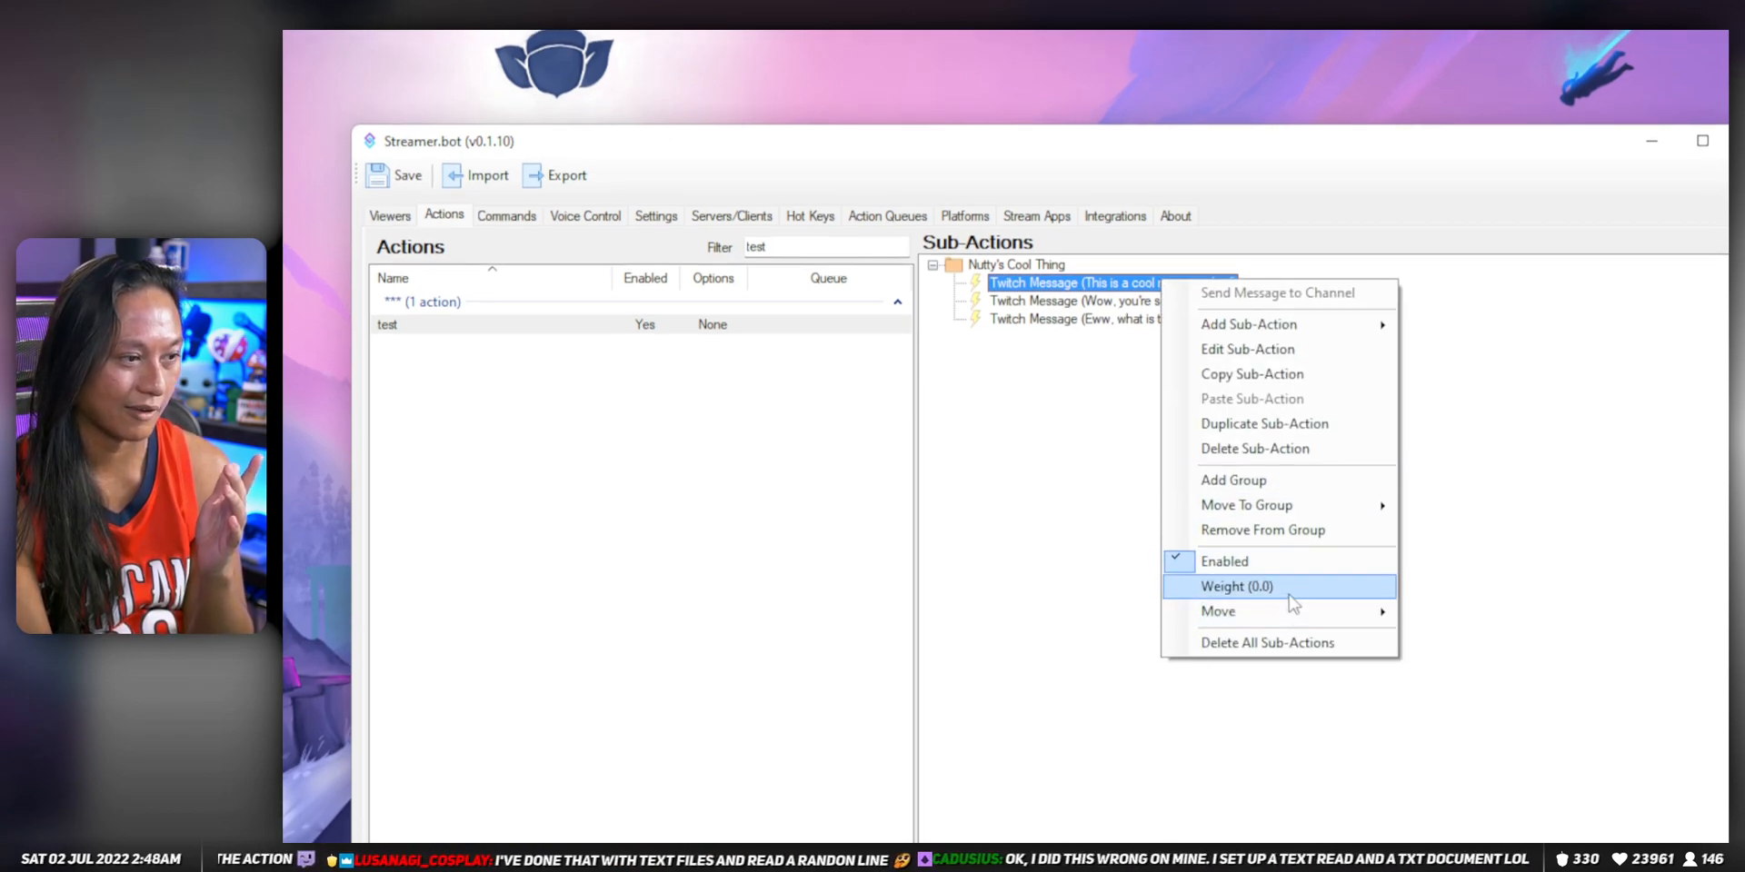
mouse_move(1265, 600)
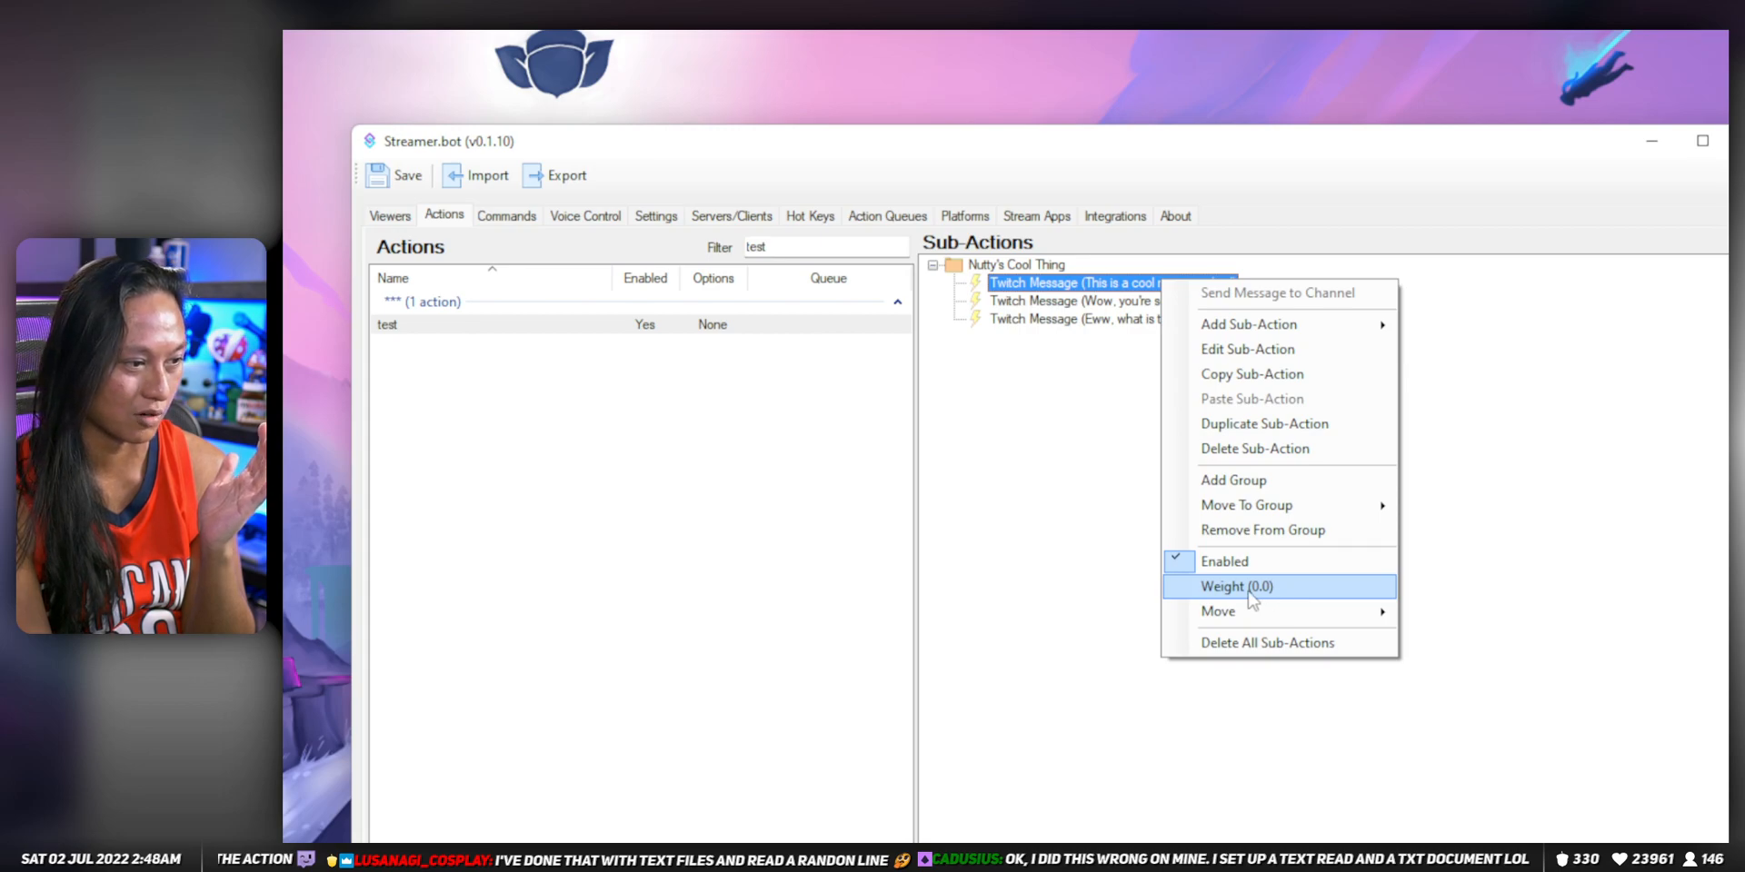
click(1240, 587)
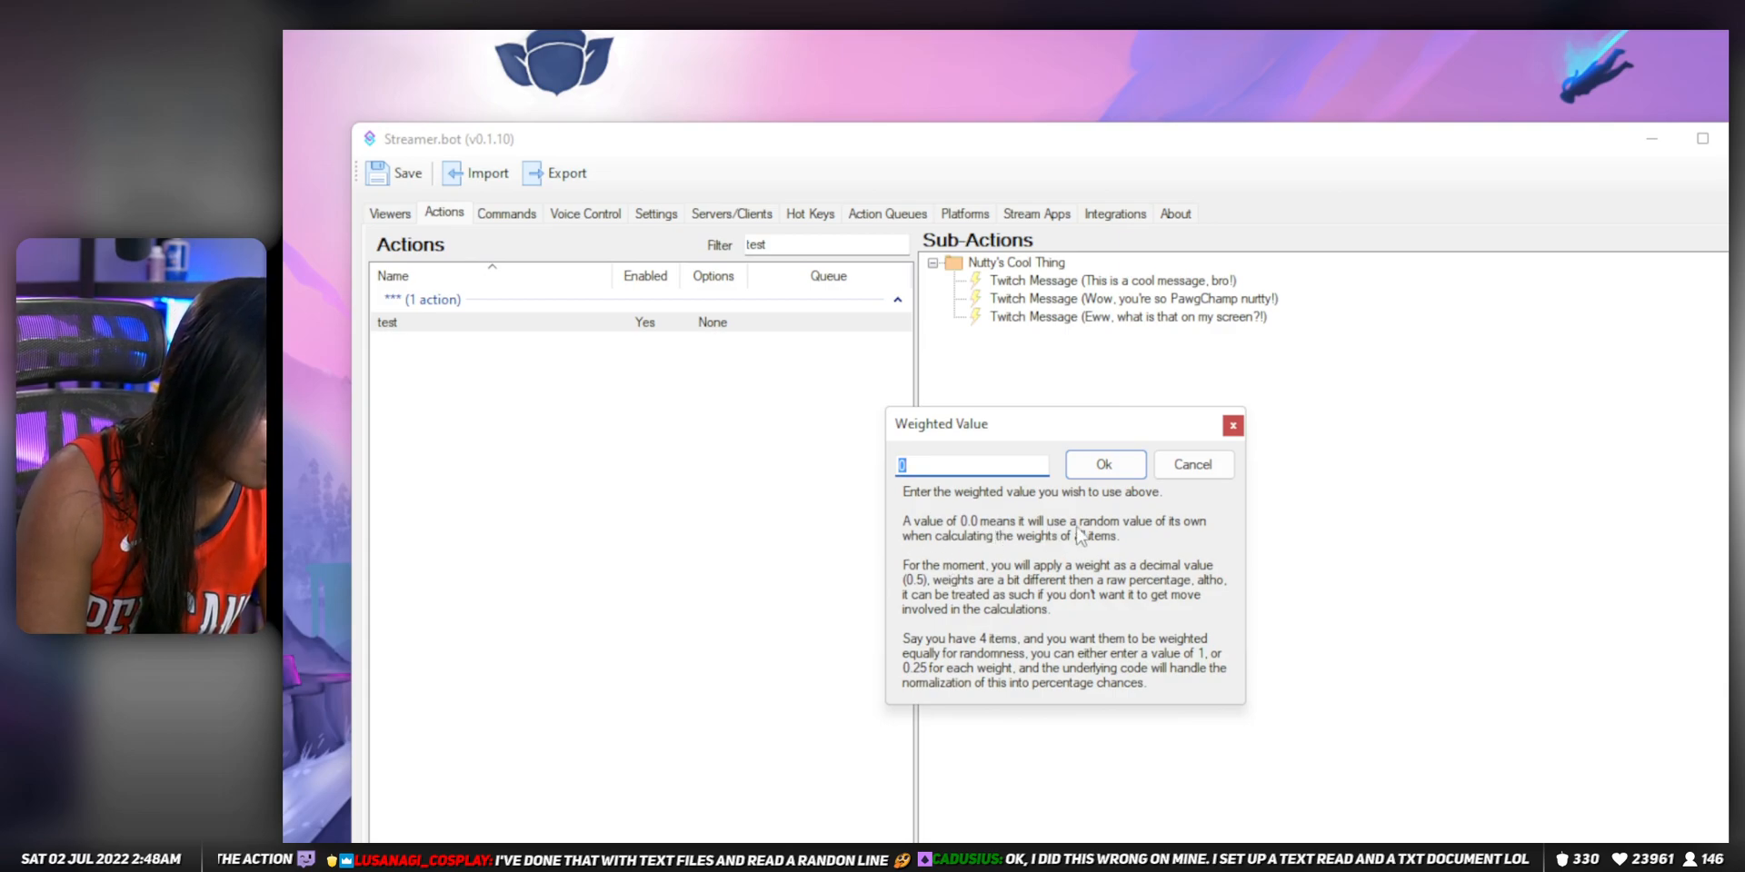
mouse_move(1007, 550)
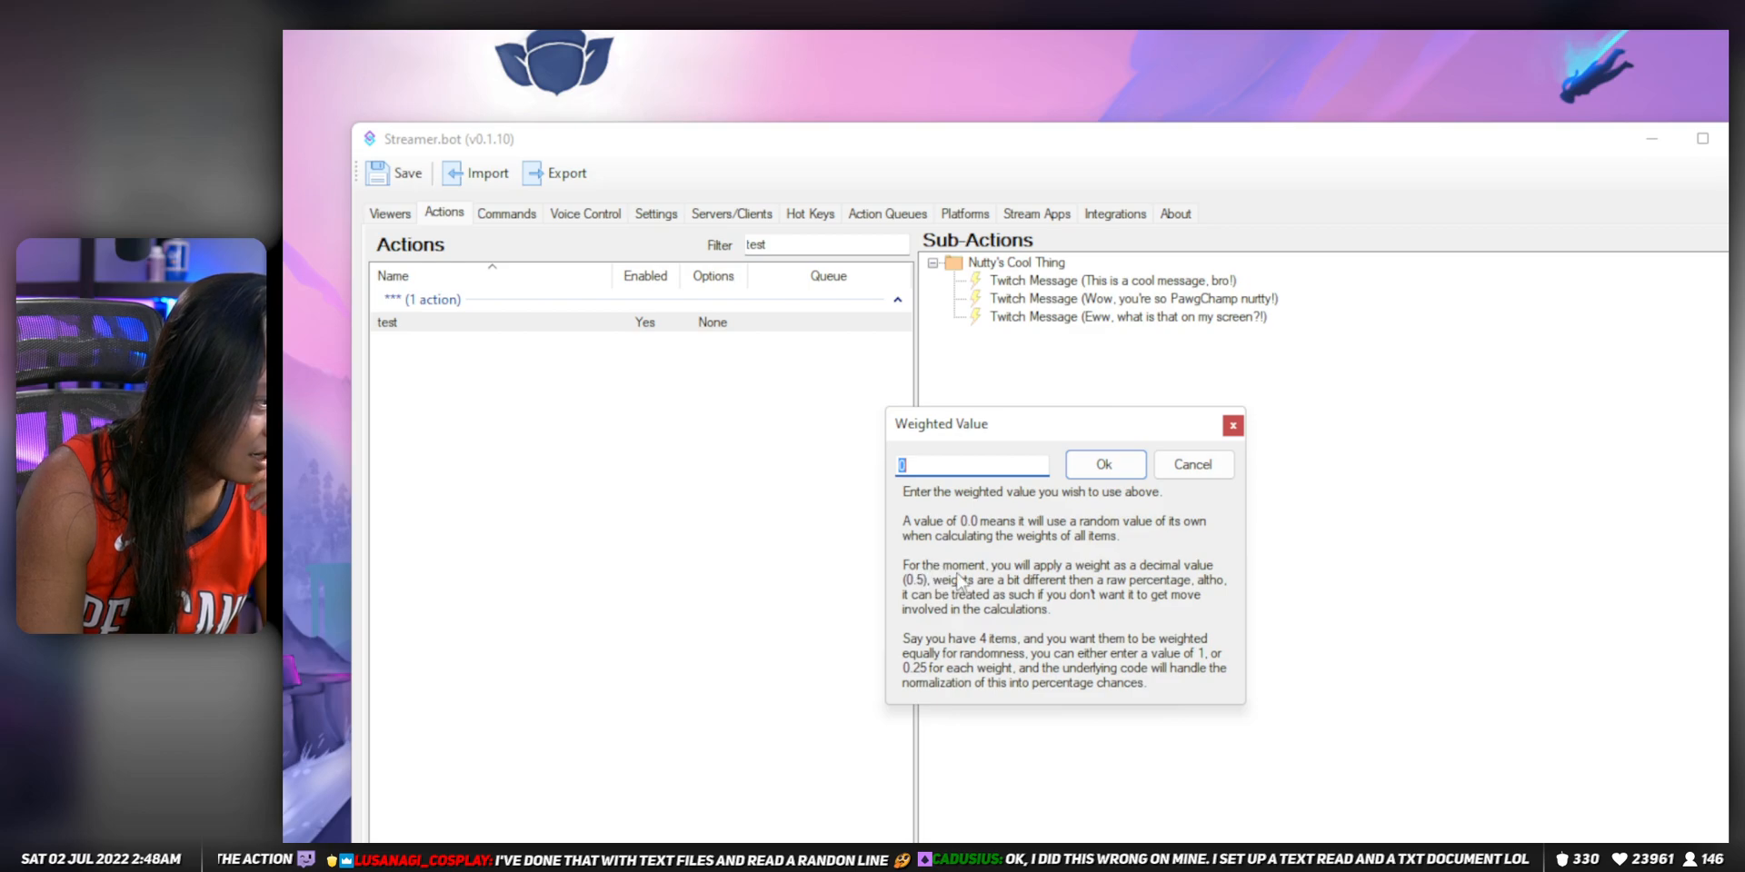
mouse_move(1152, 585)
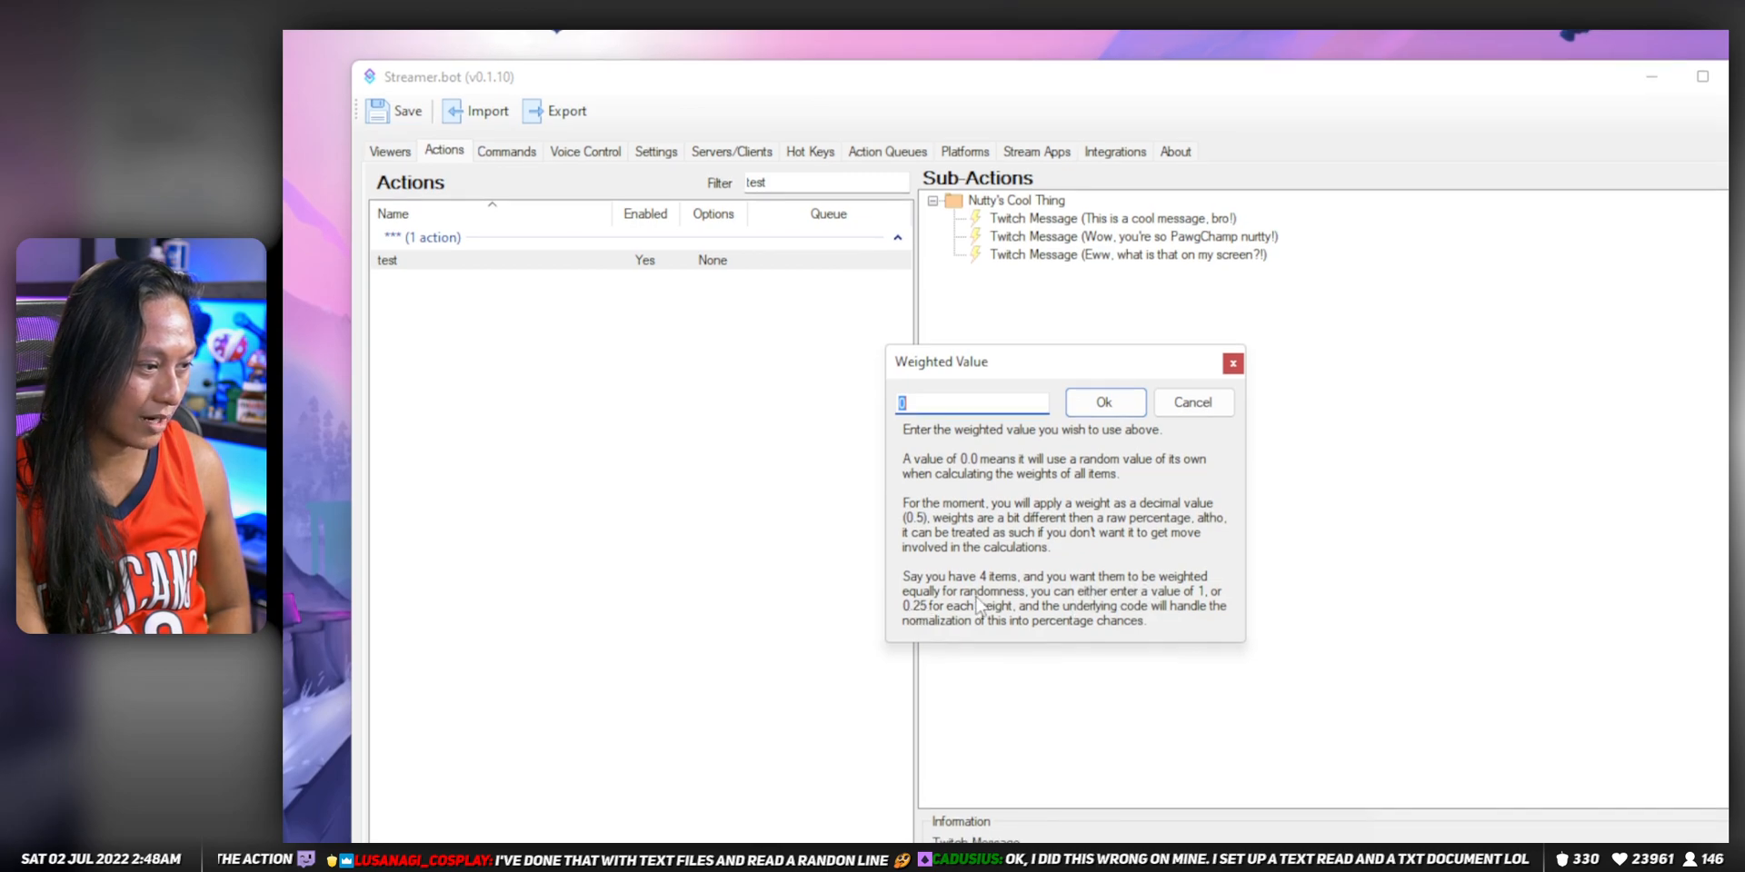
mouse_move(1174, 607)
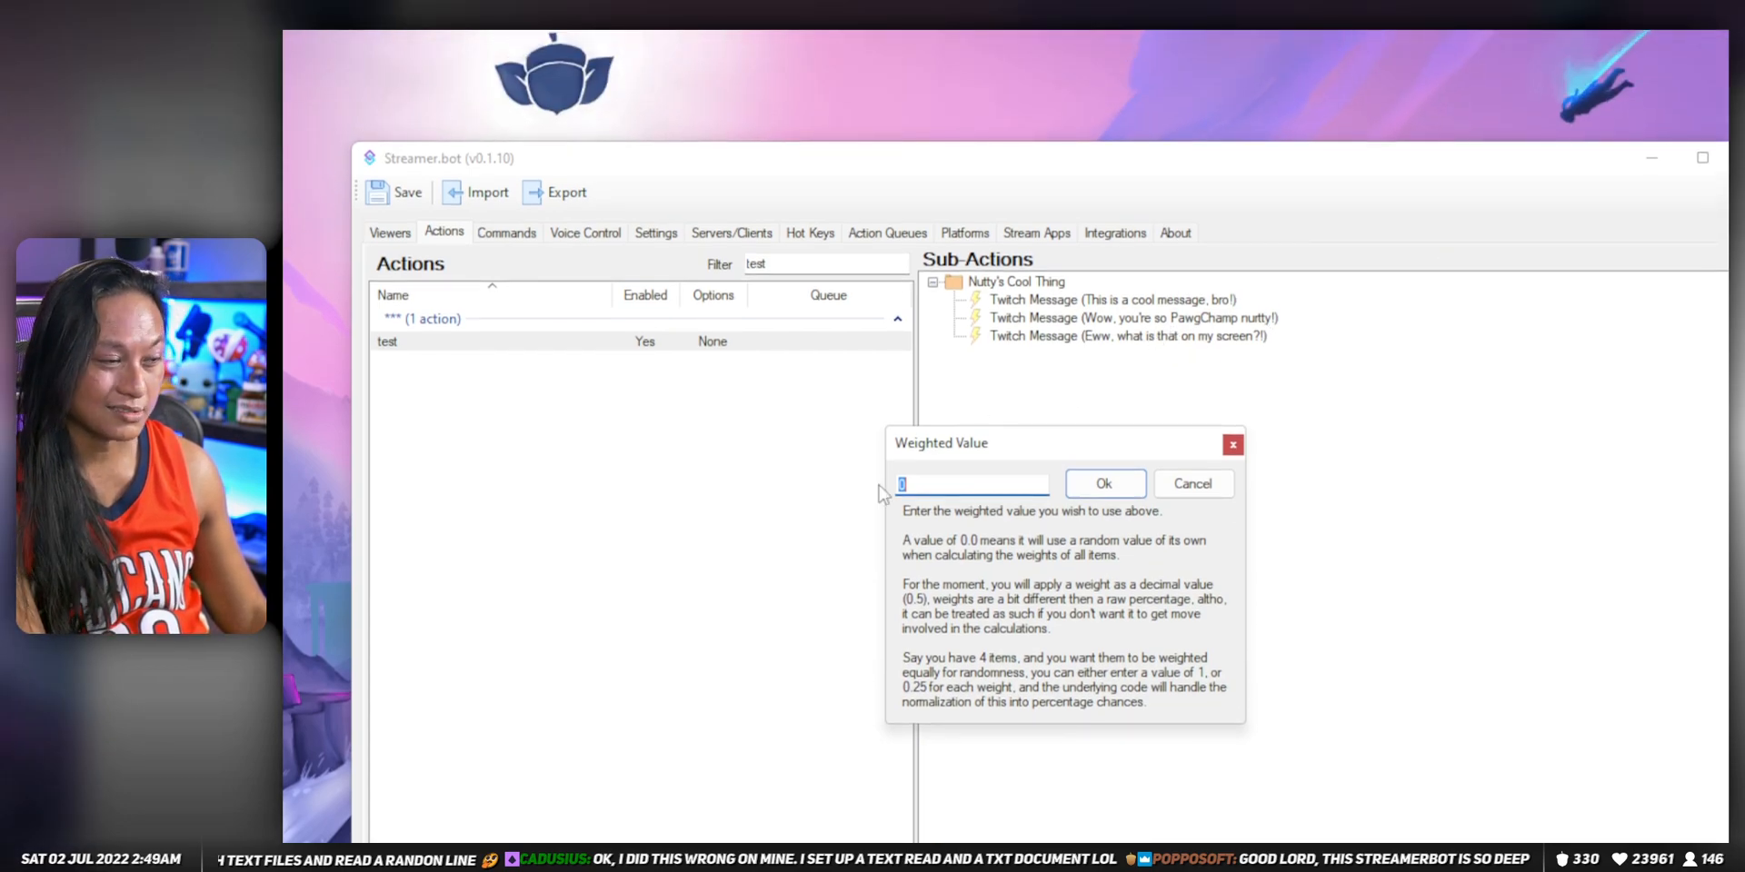
mouse_move(1145, 298)
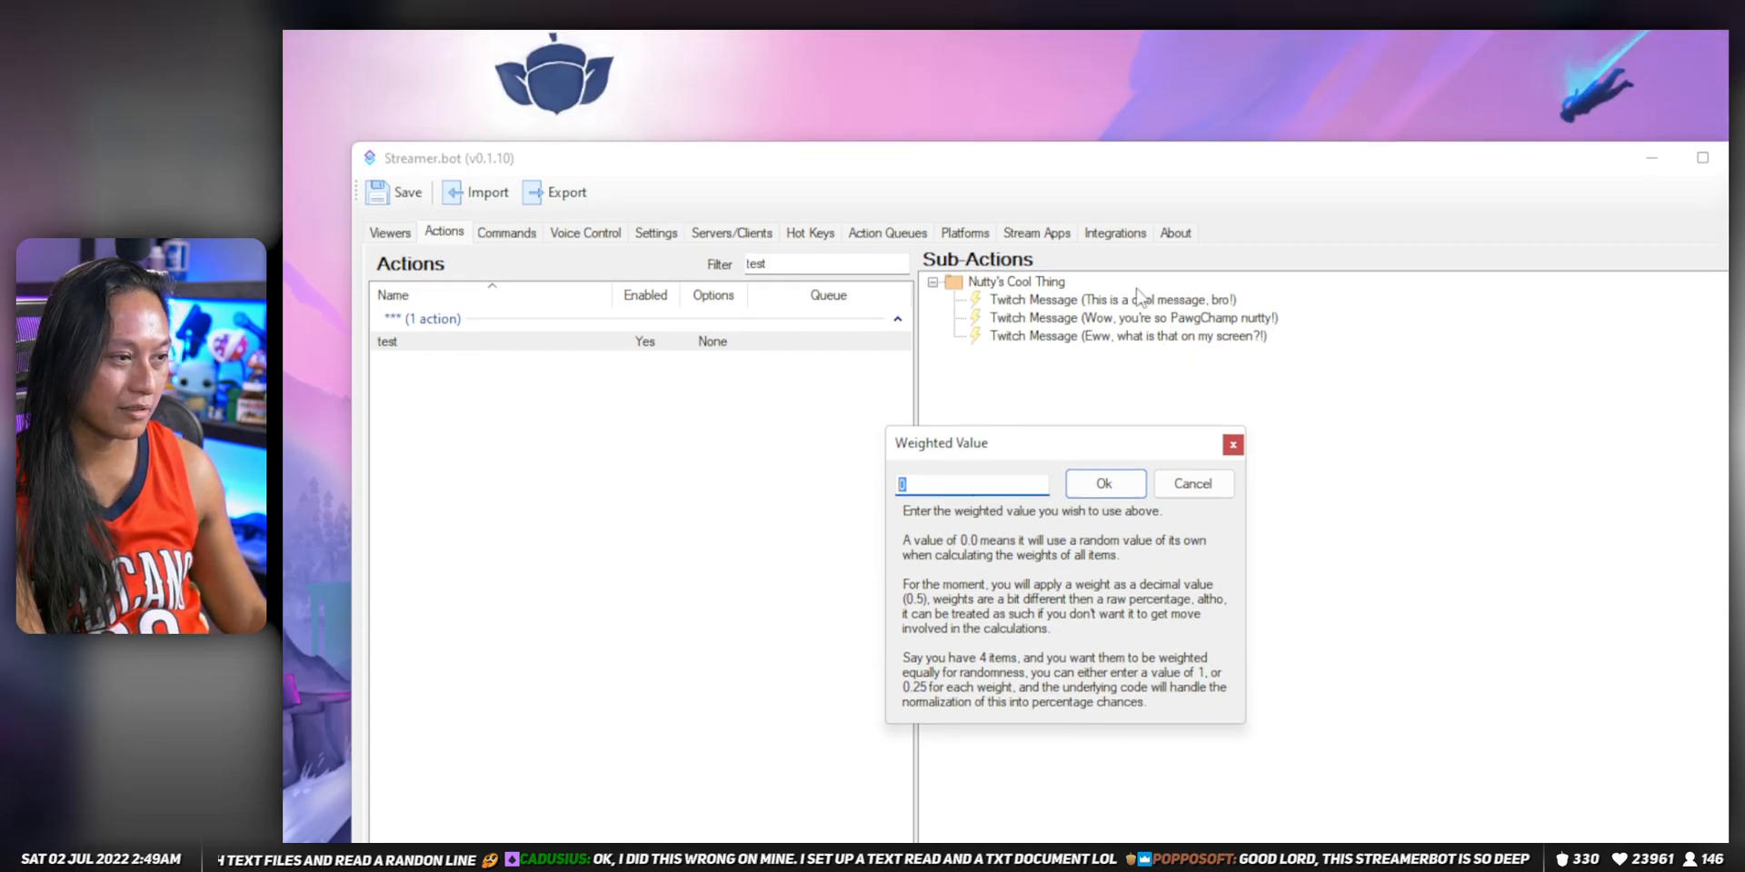
text(10)
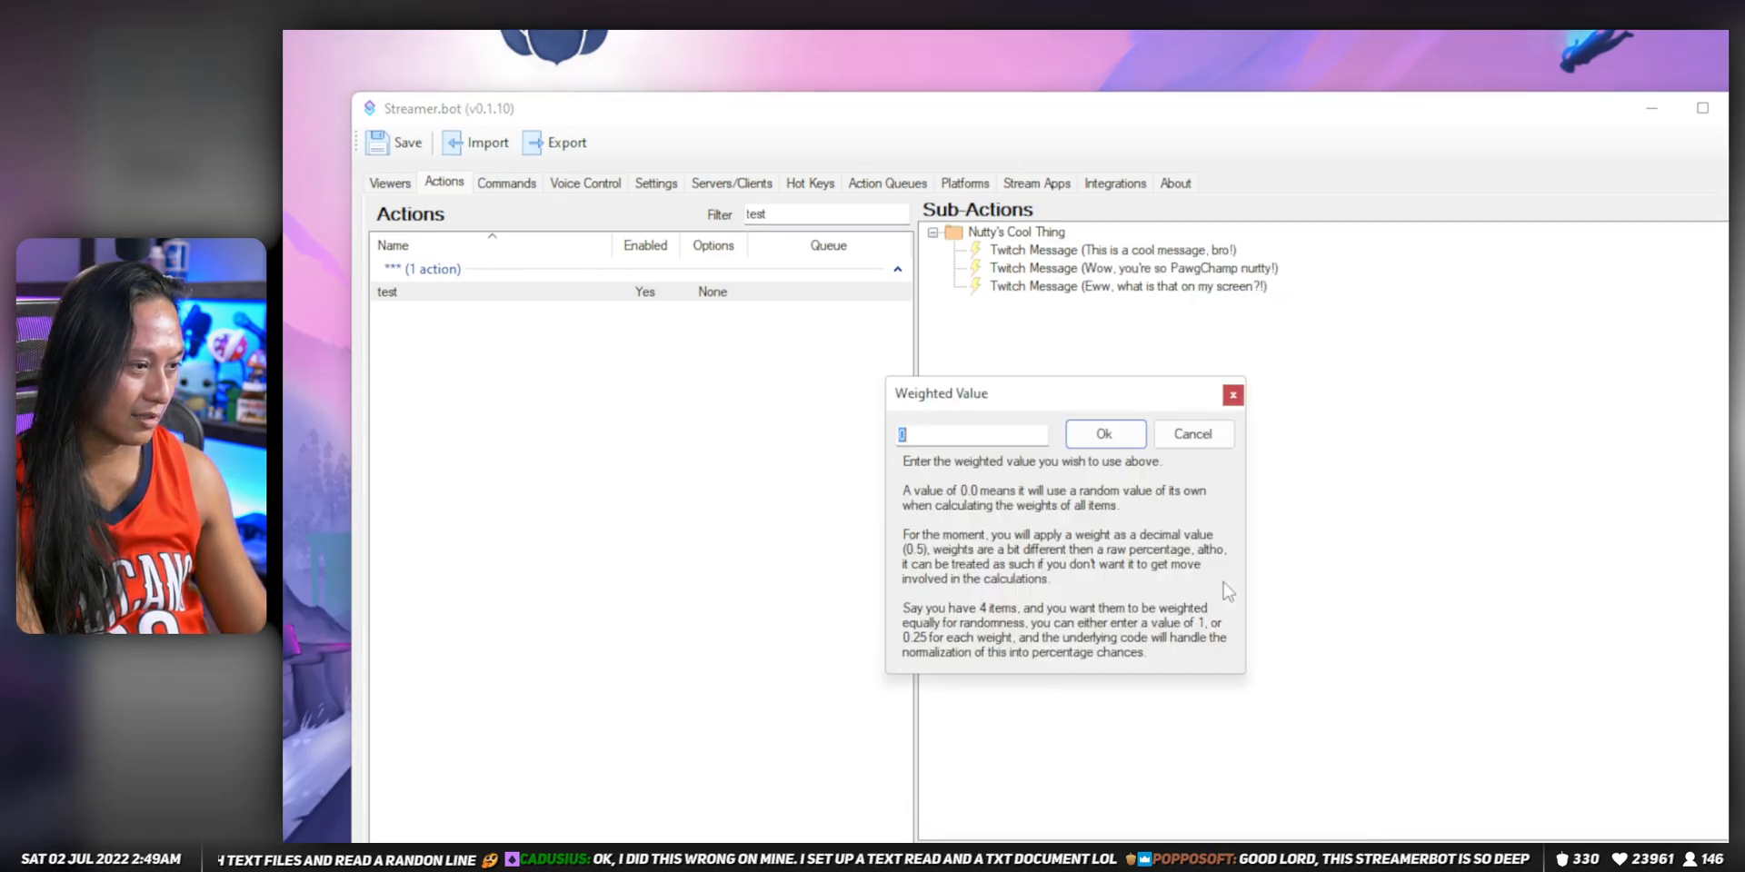
text(1)
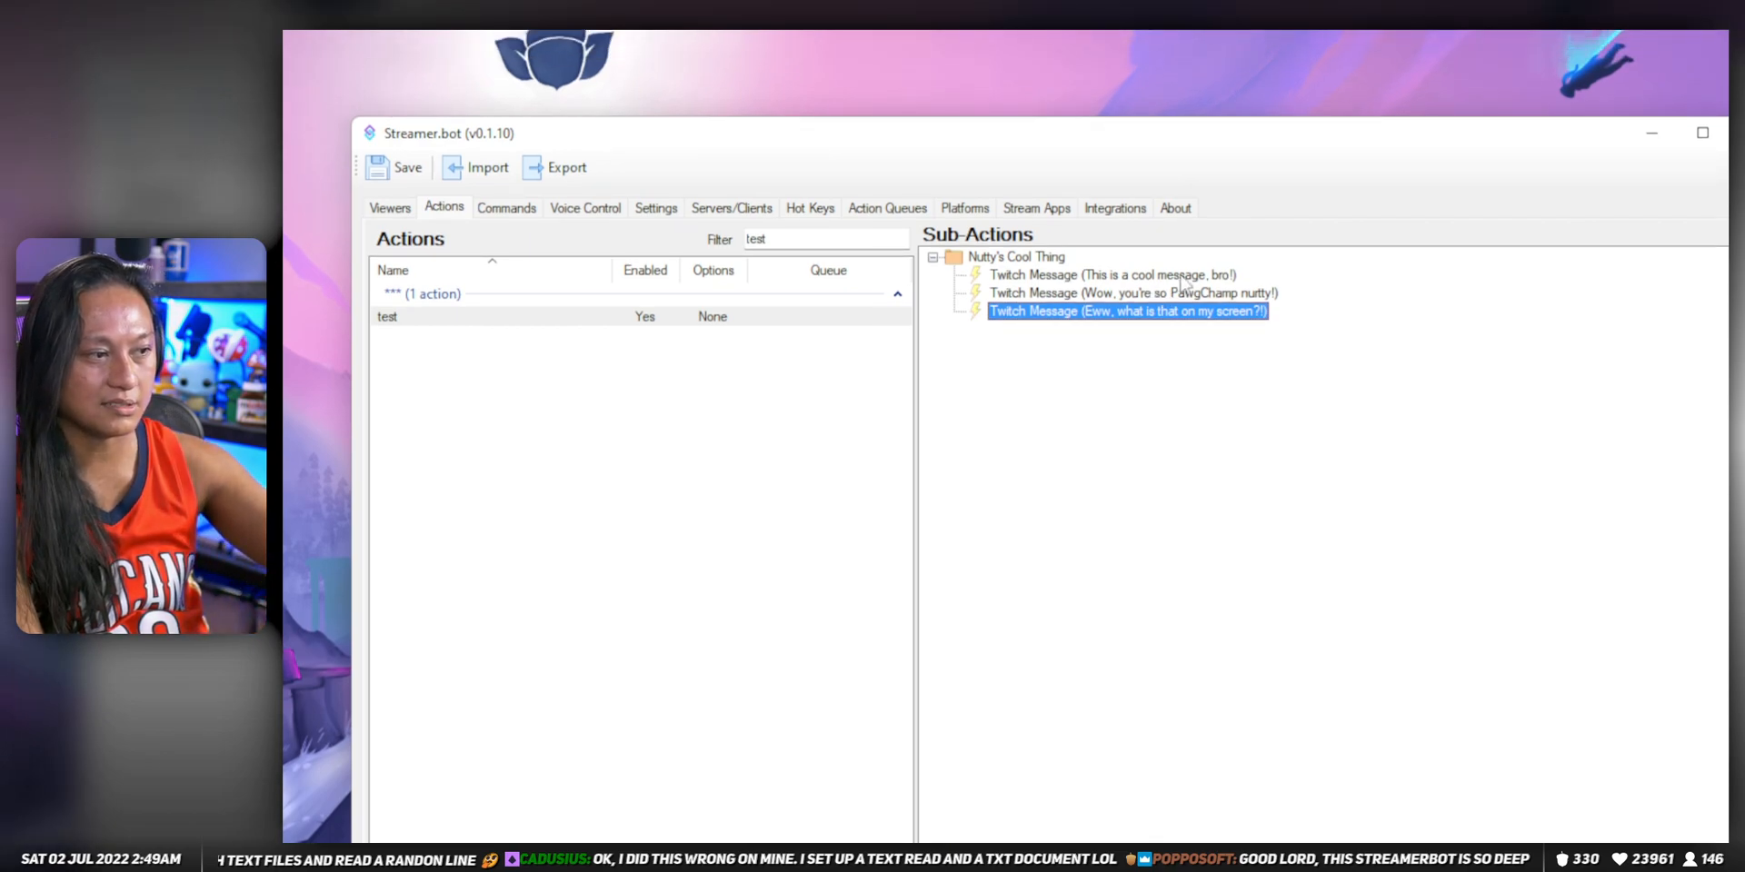
Step: Delete the "This is a cool message, bro!" message from Nutty's Cool Thing
click(1115, 275)
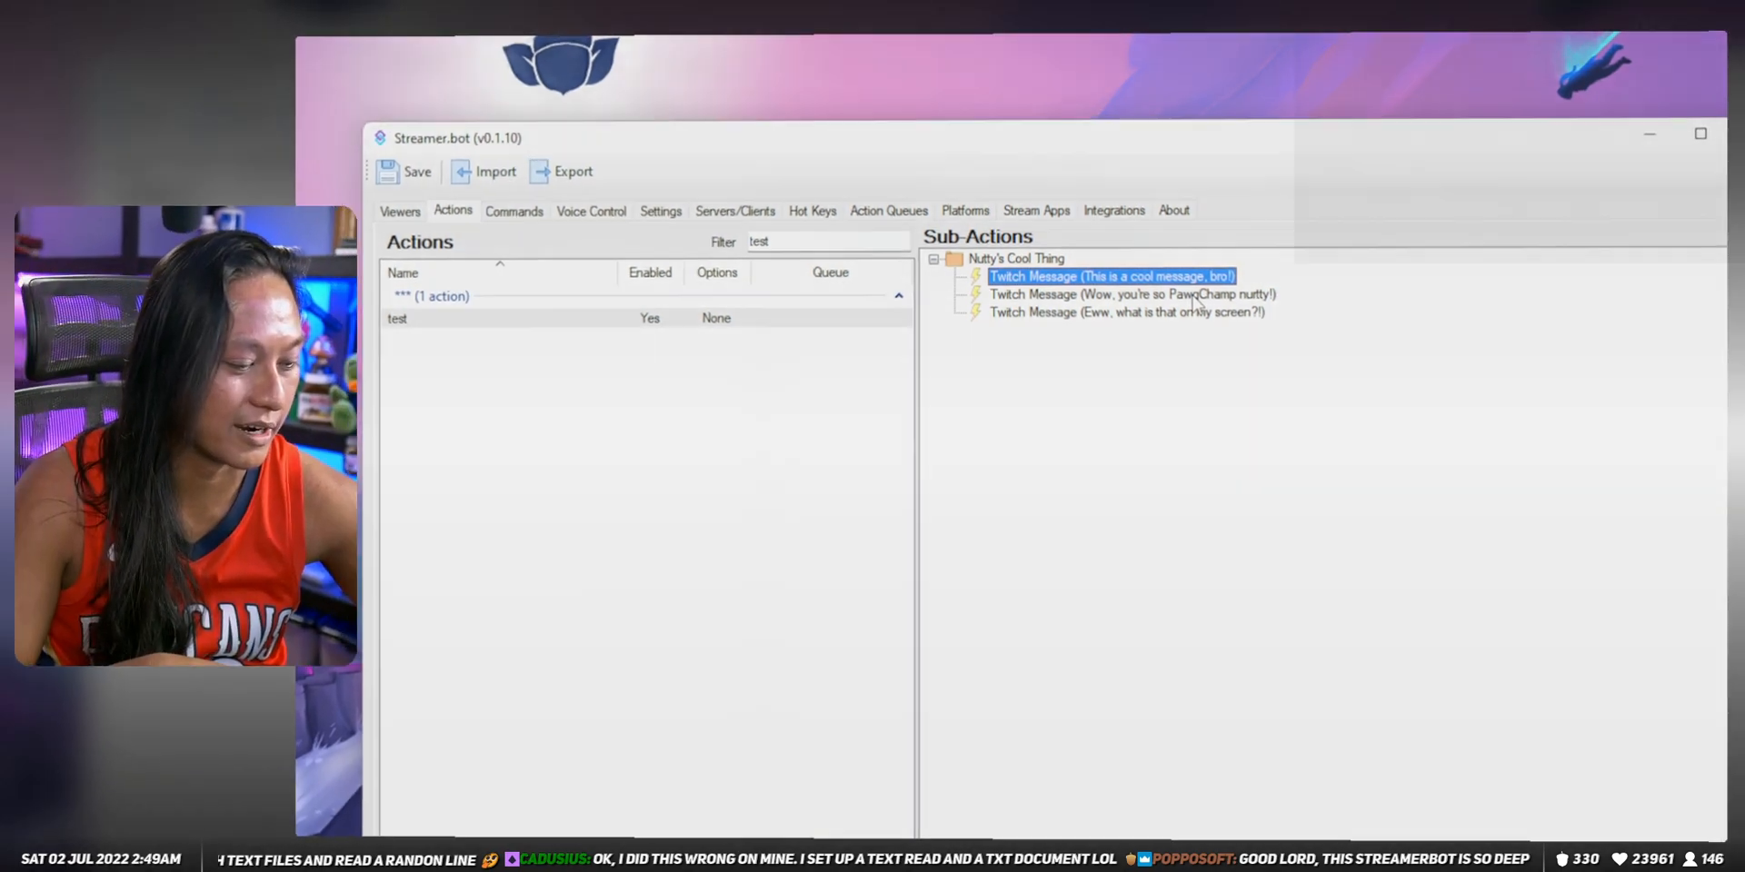
right_click(1119, 306)
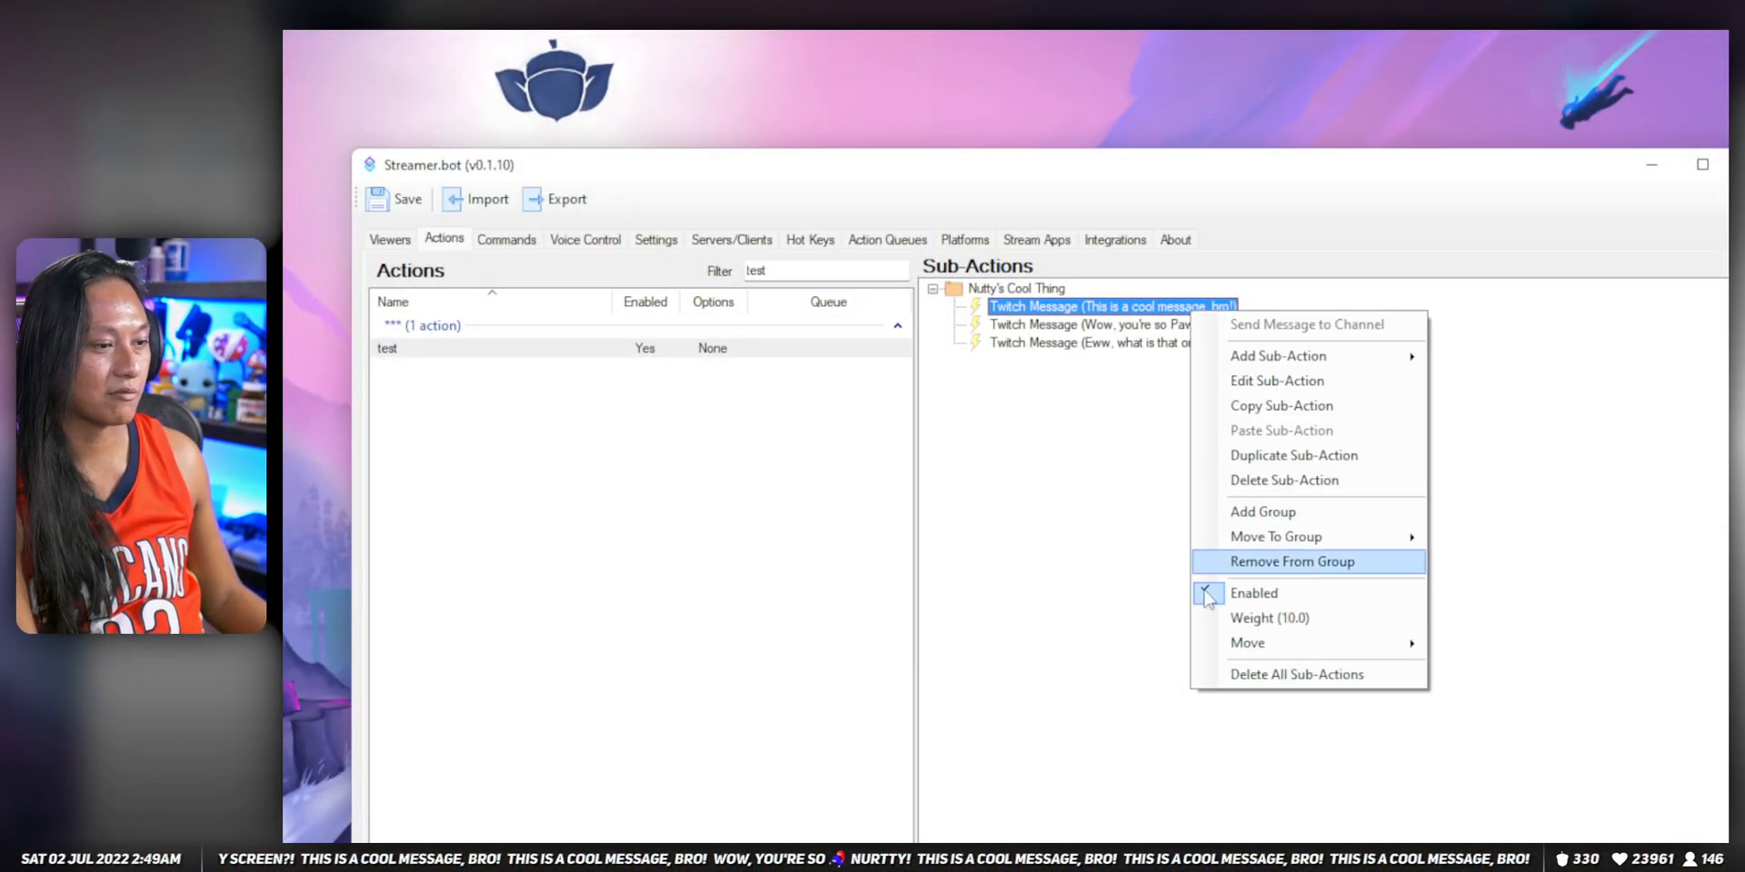
click(1269, 618)
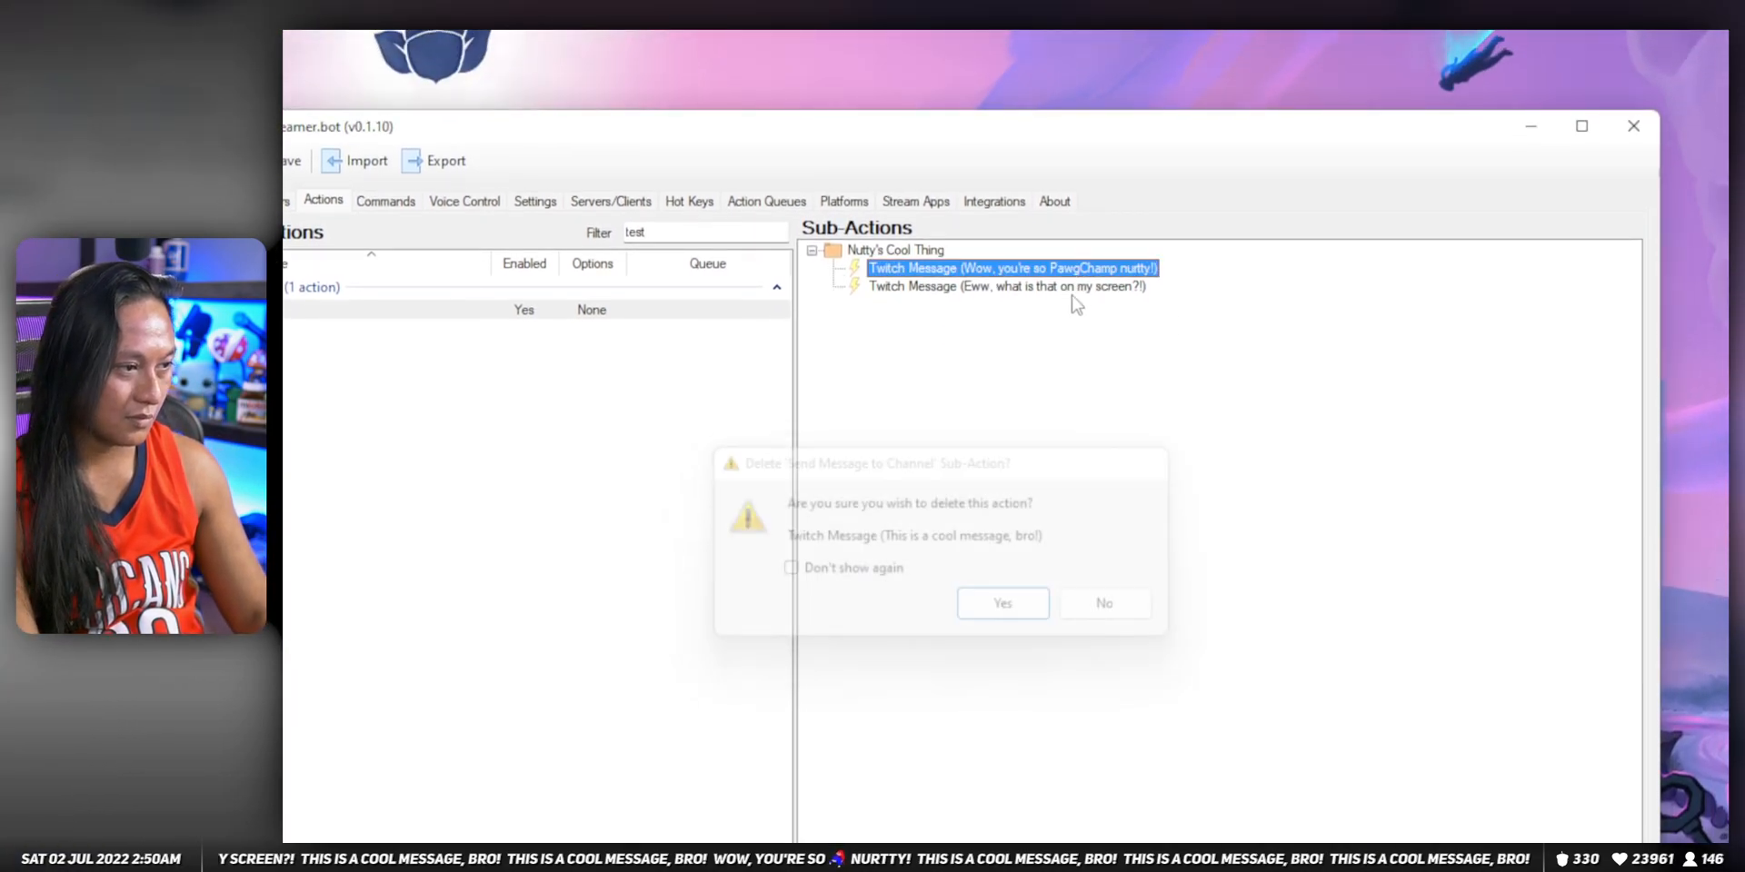
Step: Remove the remaining messages and add a Run Action sub-action pointing at Blooper
click(1004, 603)
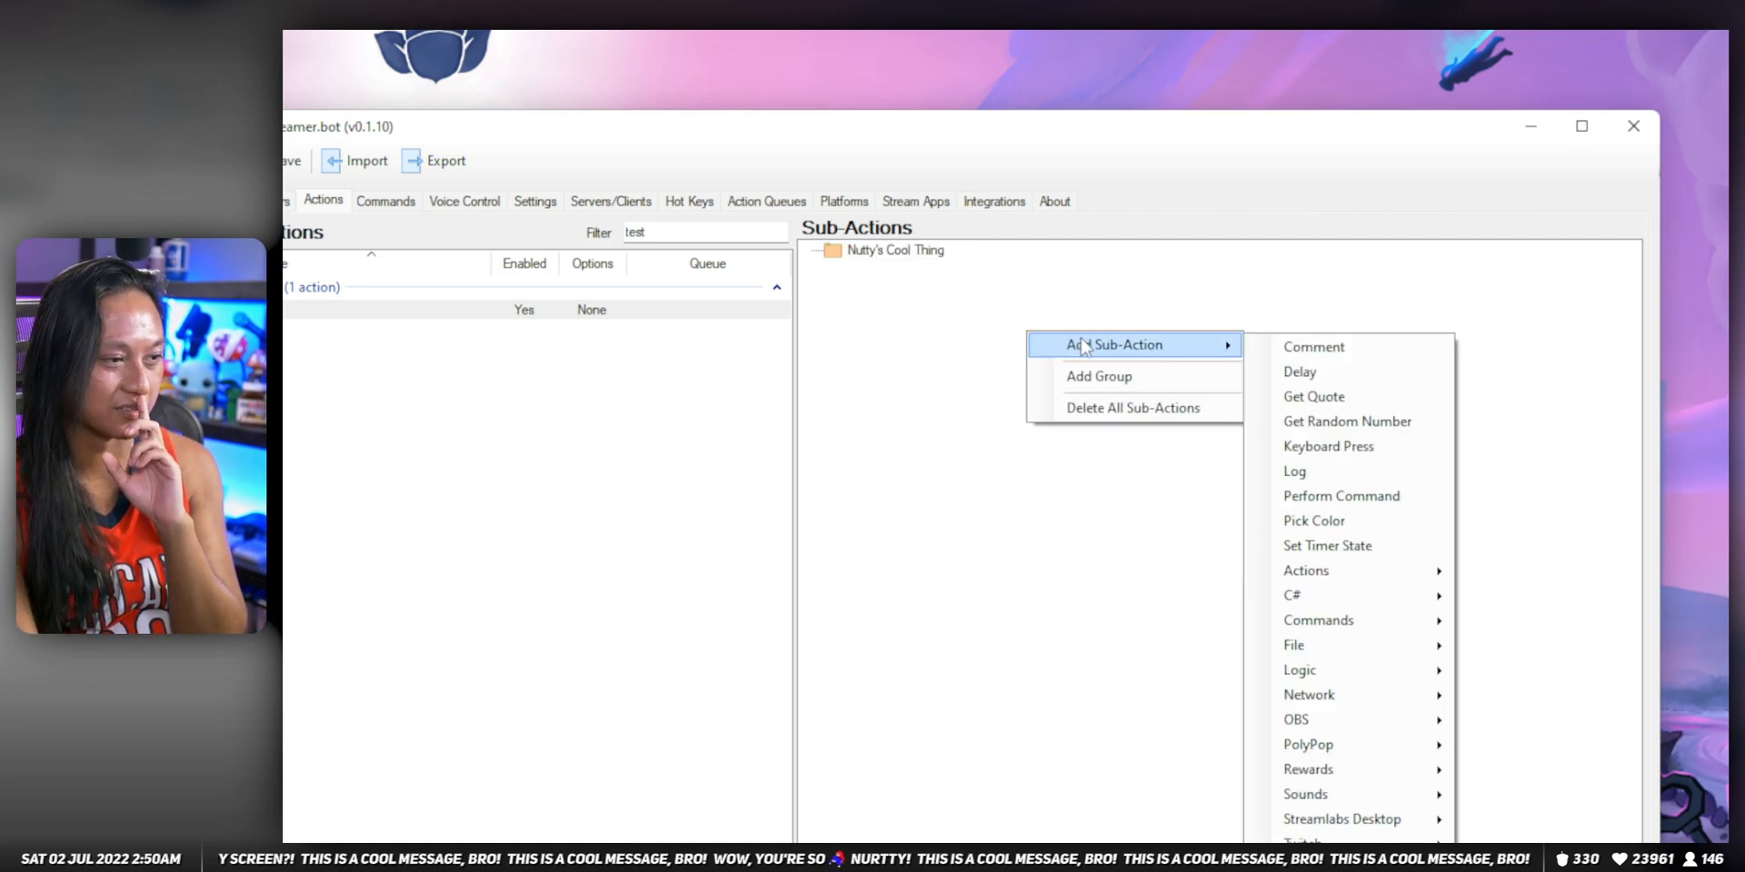
right_click(882, 282)
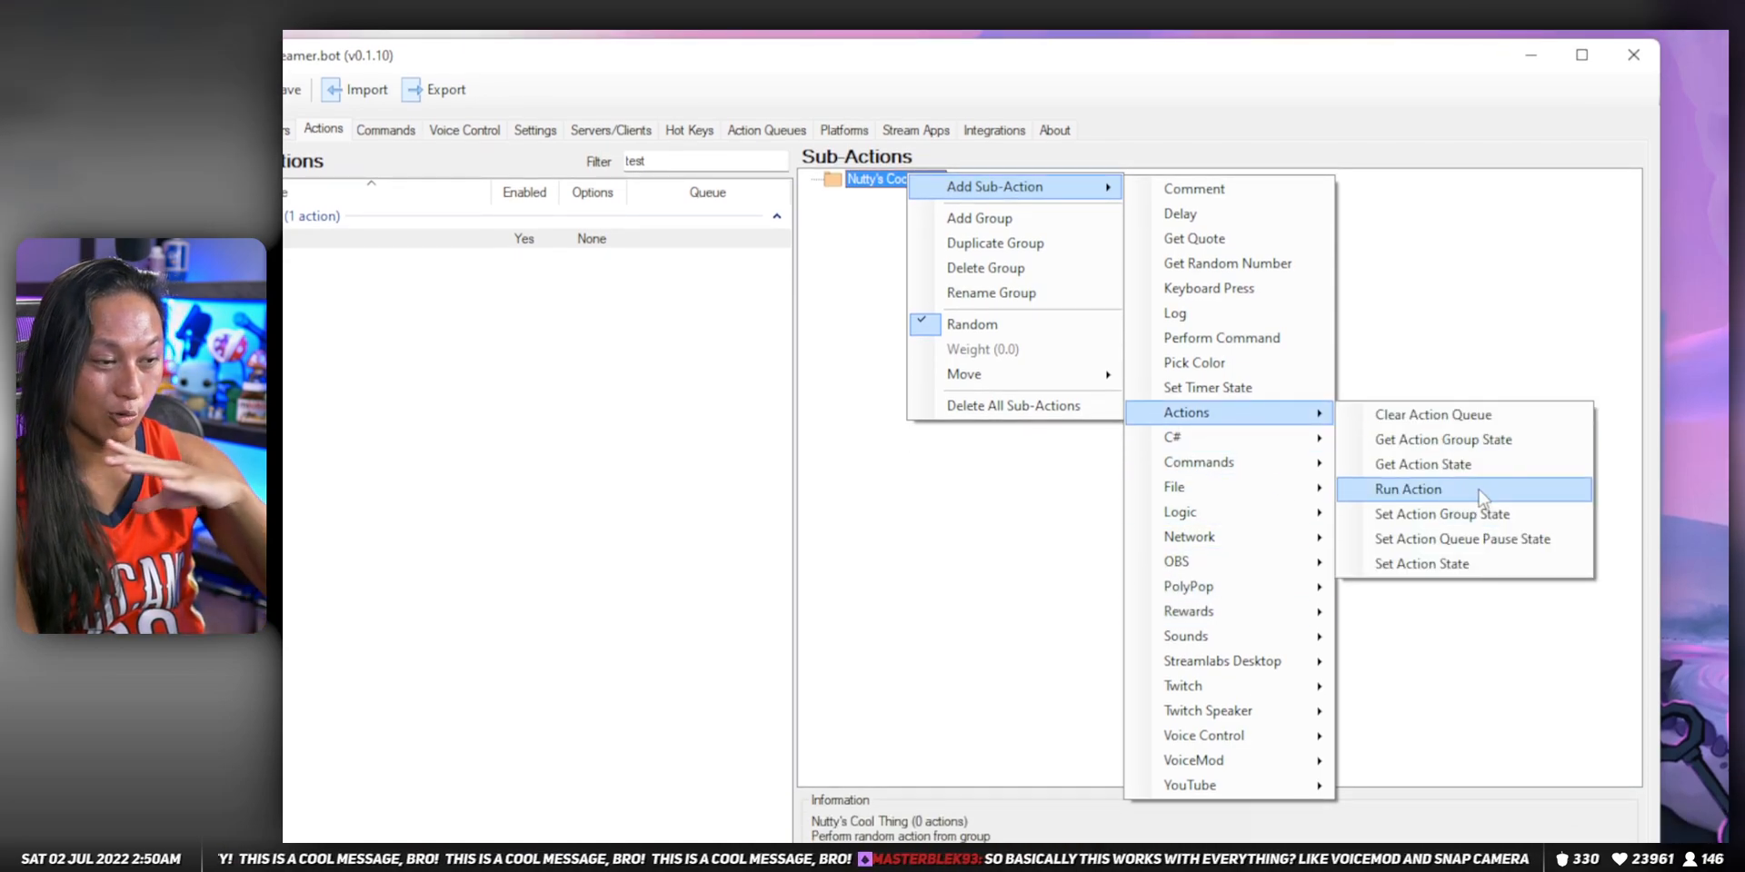
click(1406, 489)
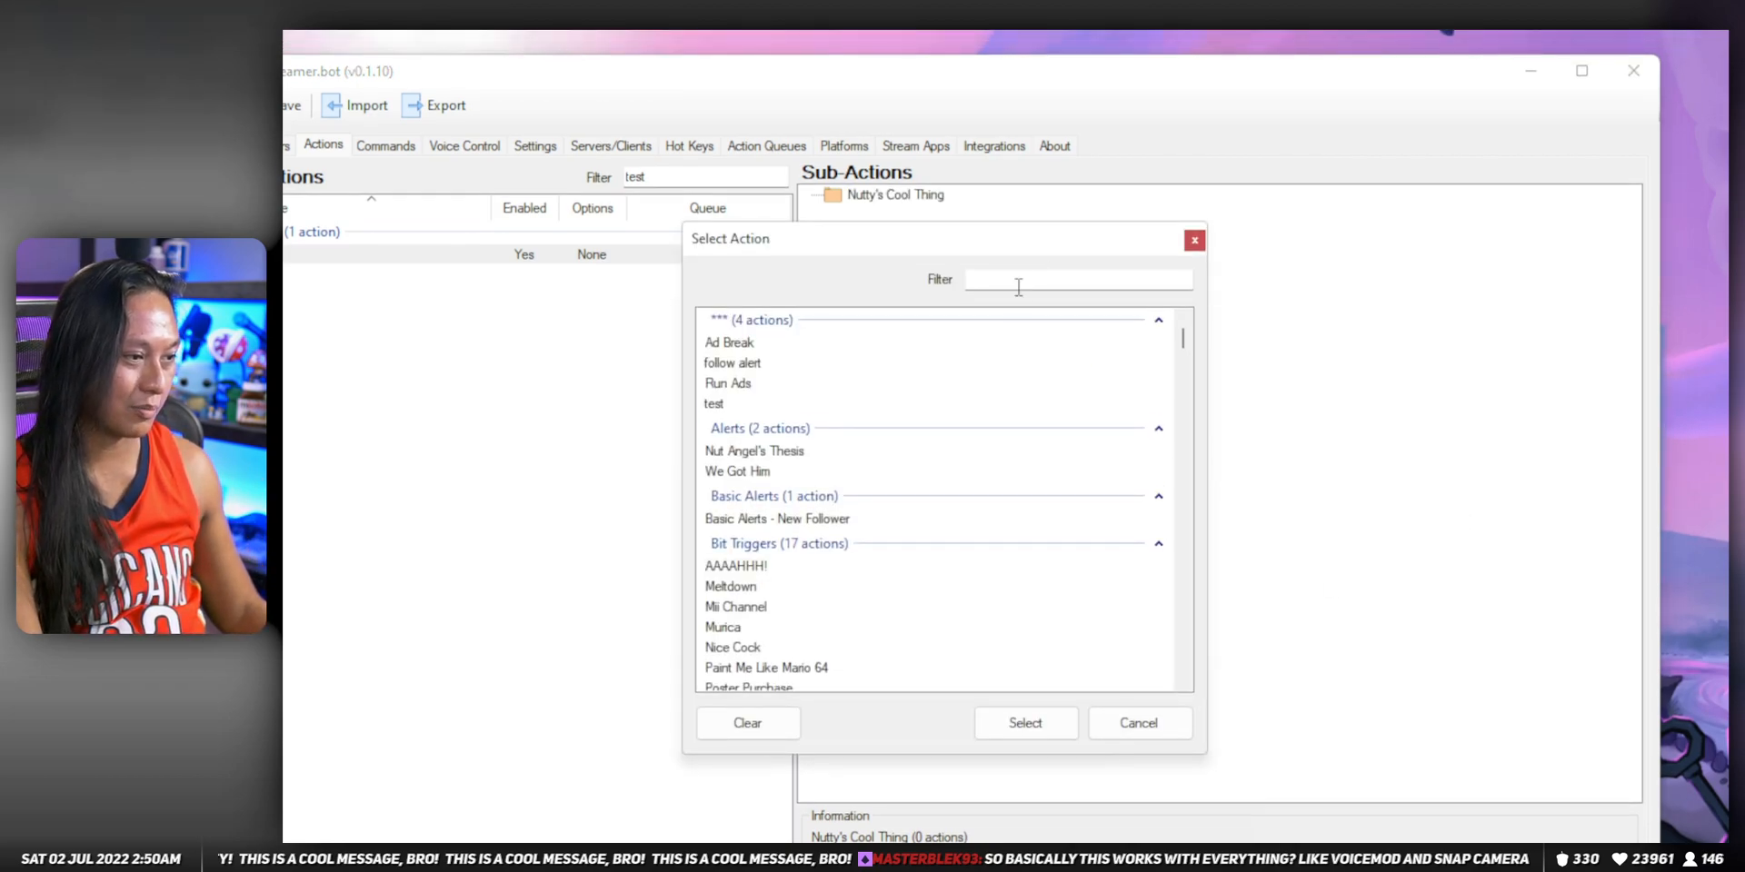
text(bloop)
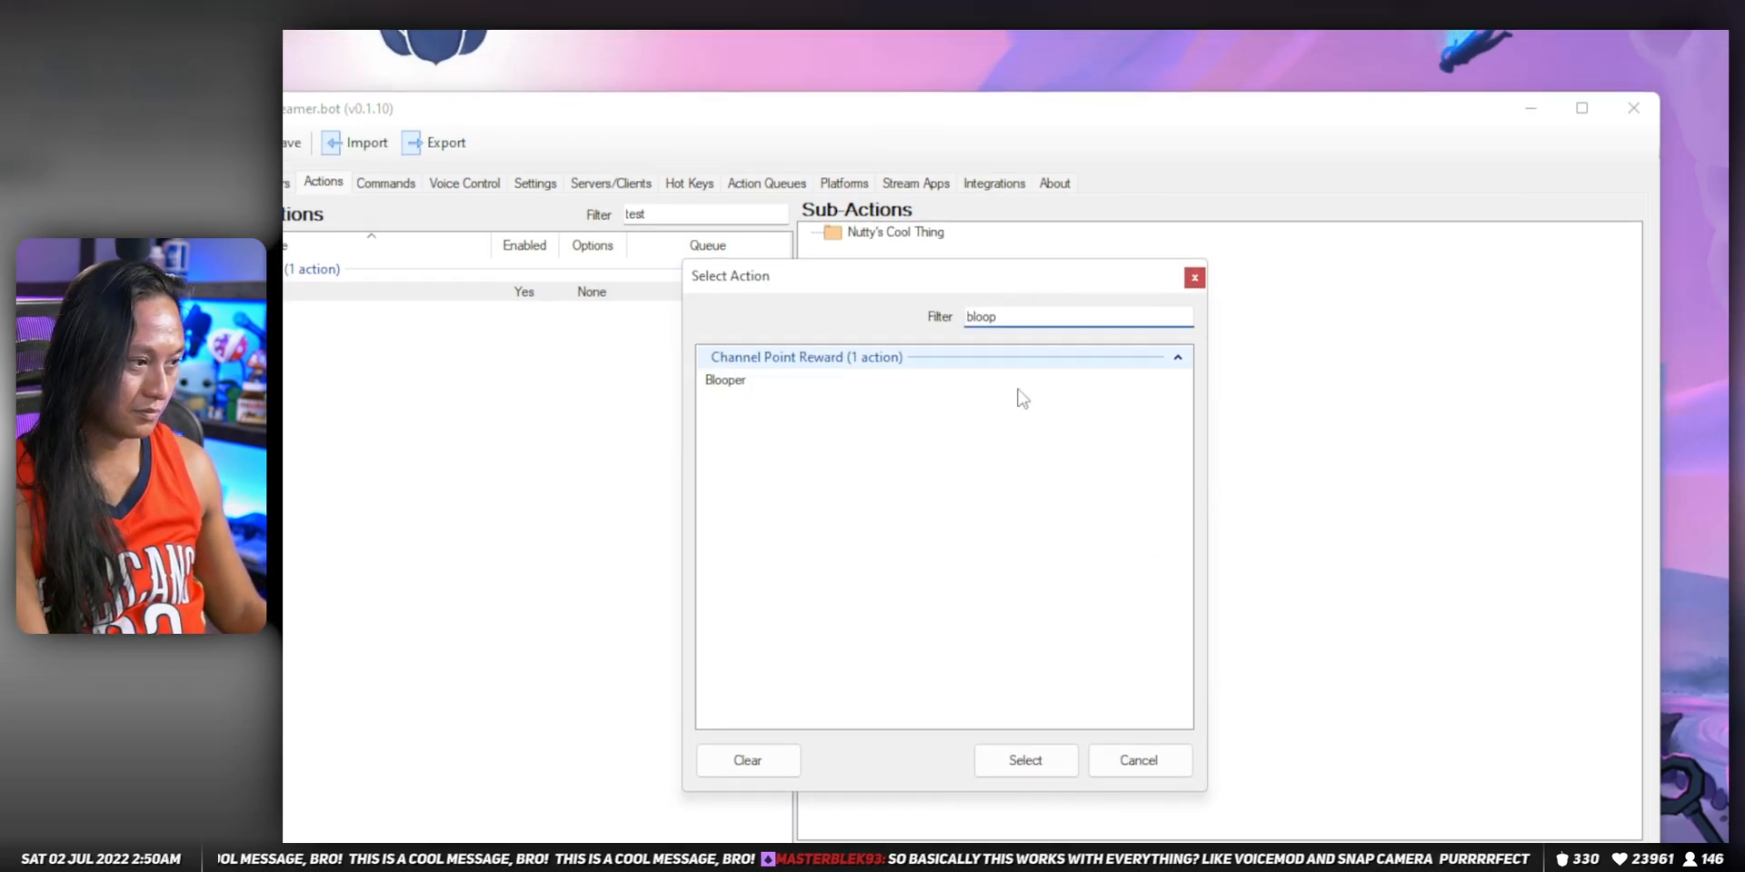
click(1026, 760)
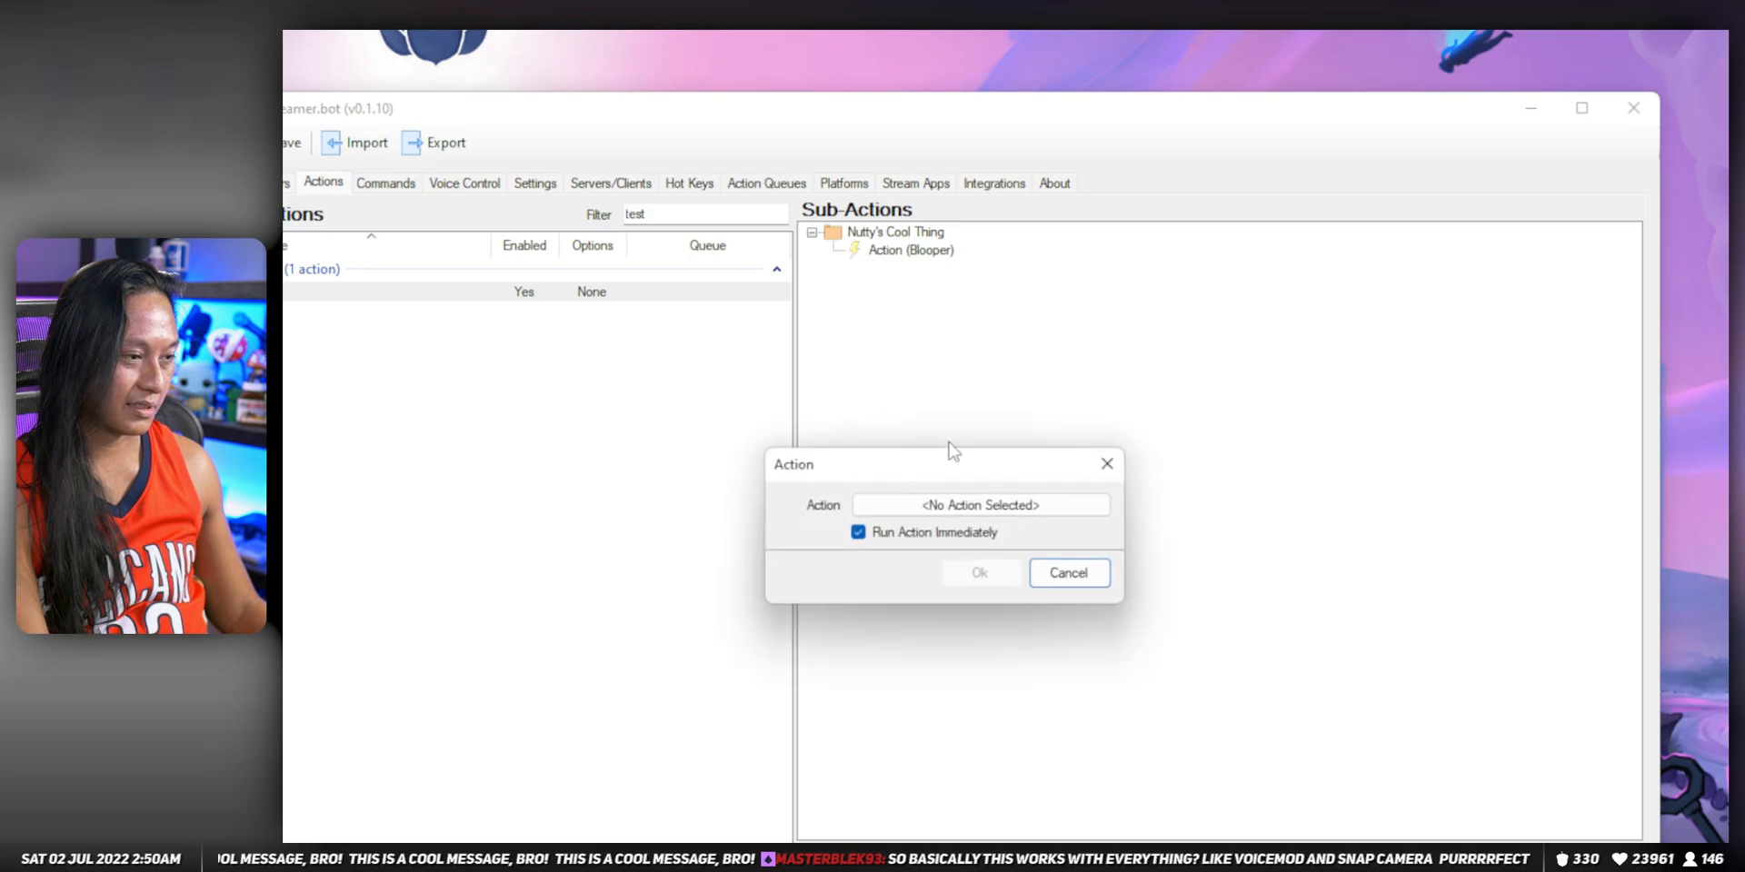
Step: Add a Run Action sub-action pointing at Meltdown under Blooper
click(980, 505)
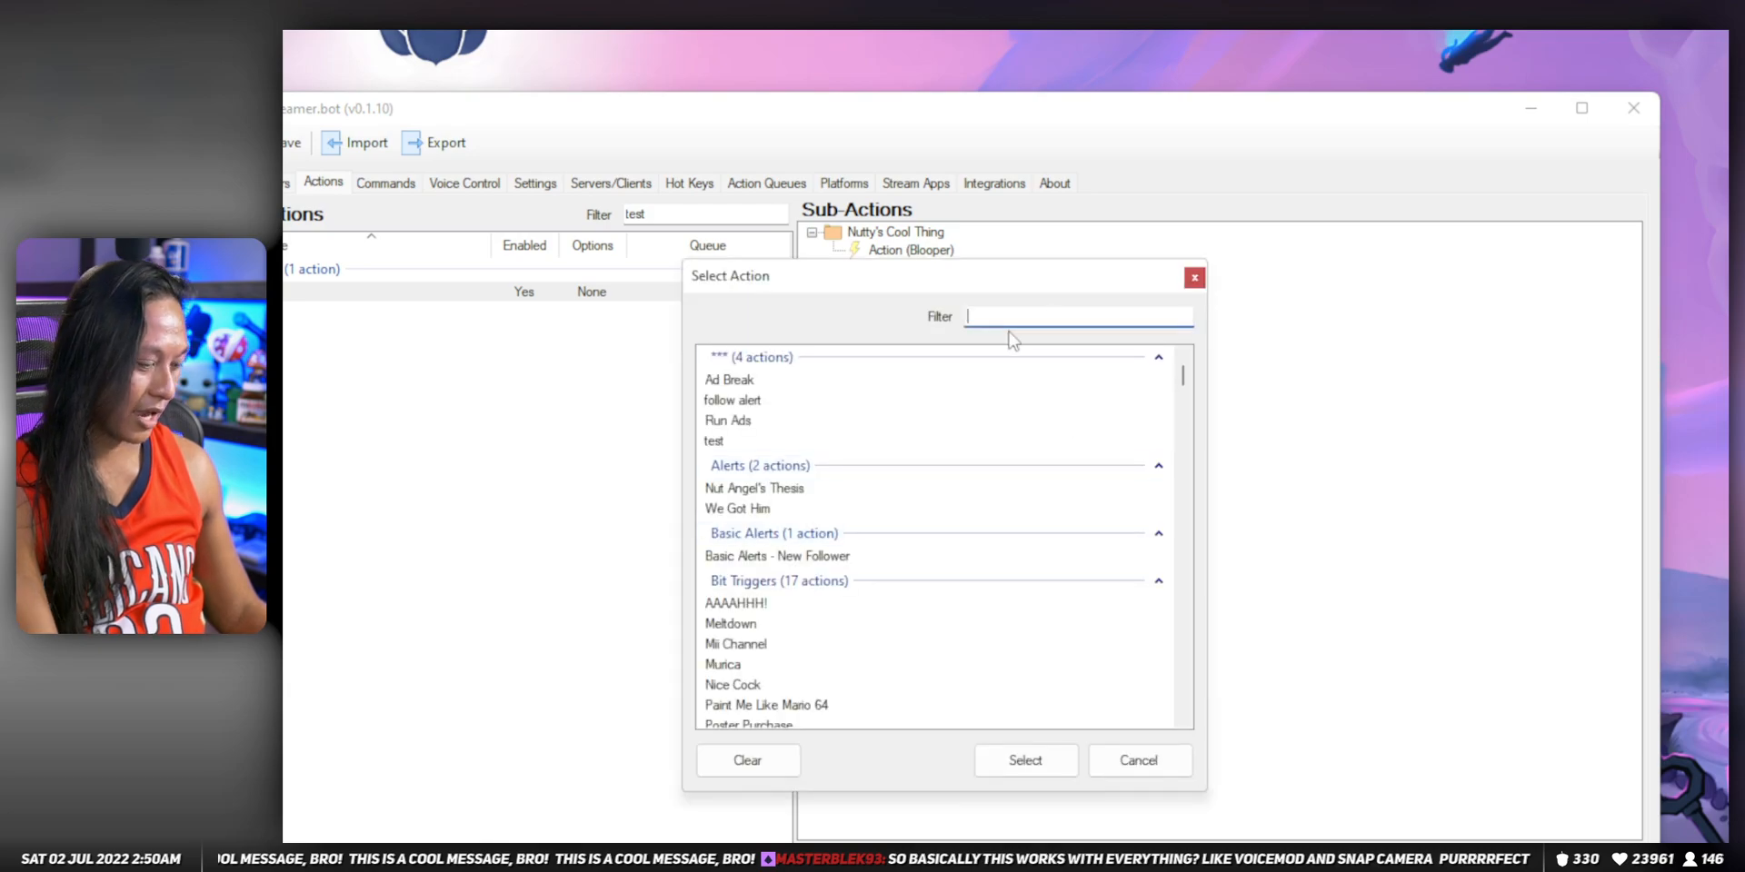
text(meltdown)
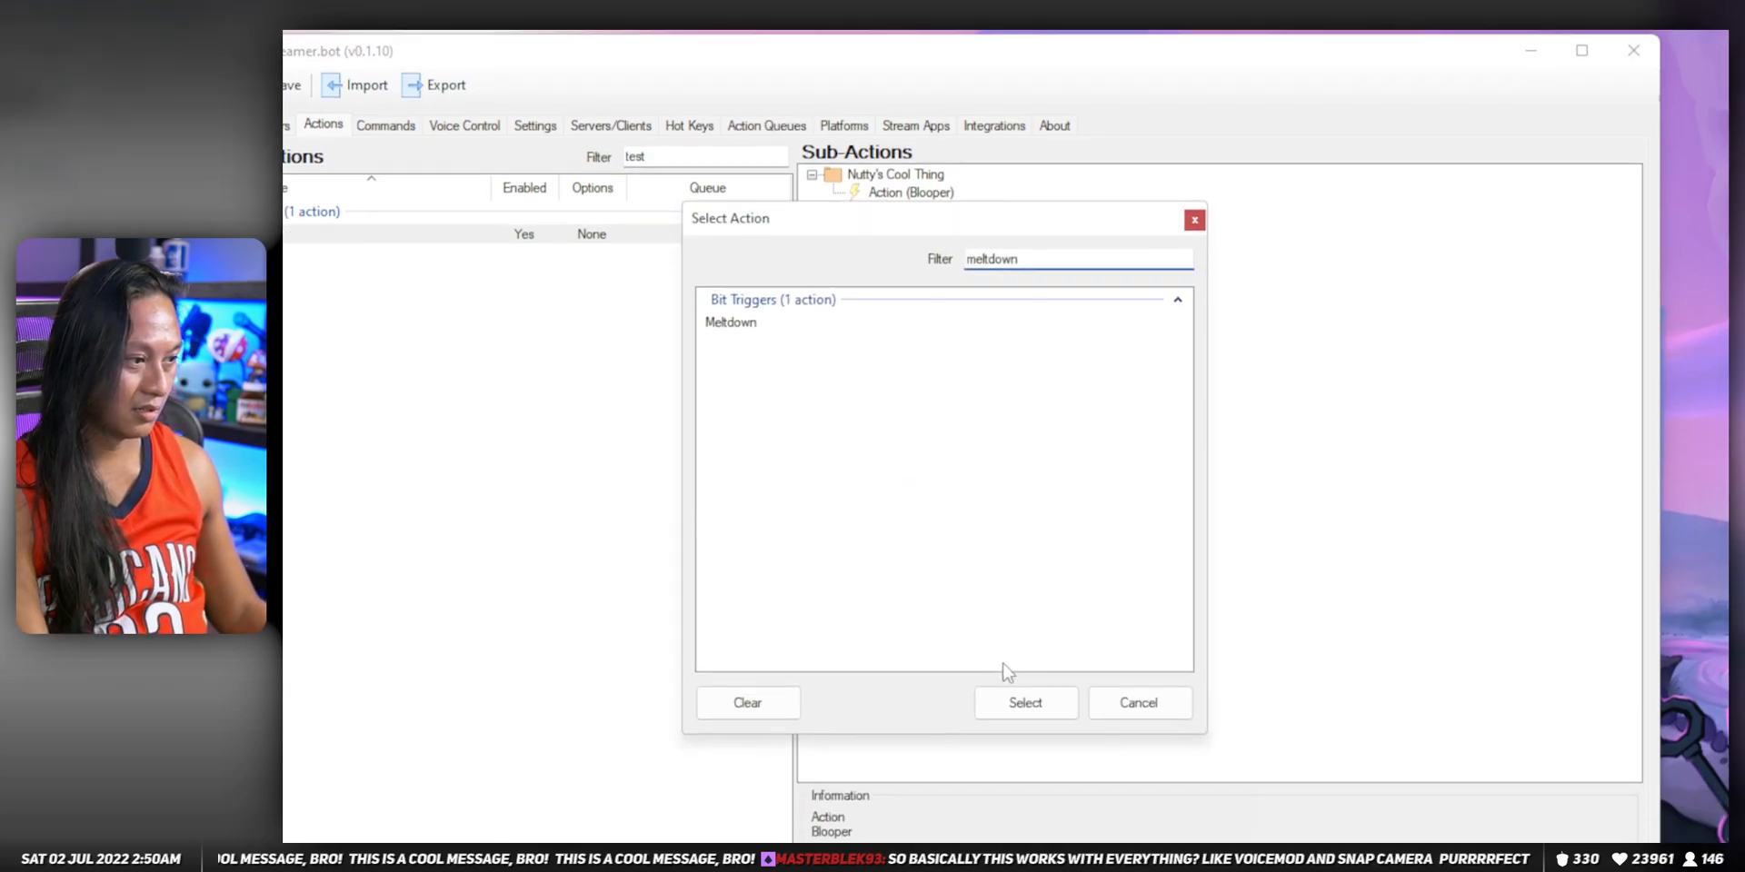
click(1026, 701)
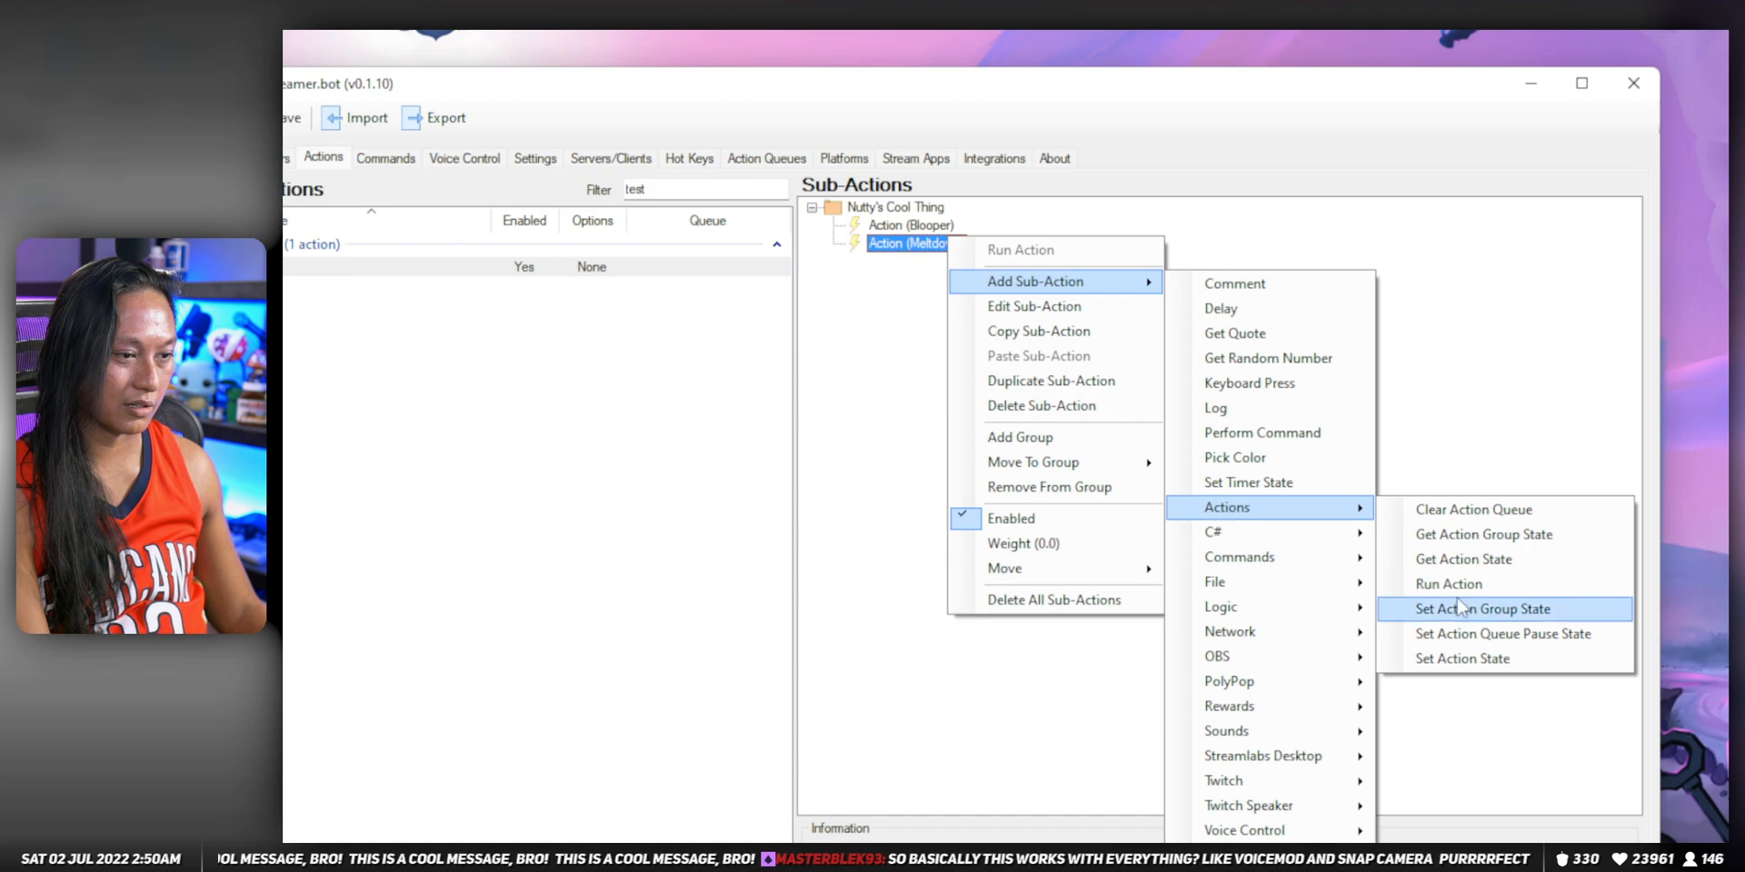
Step: Add a third Run Action sub-action pointing at Dramatic Zoom
click(1485, 609)
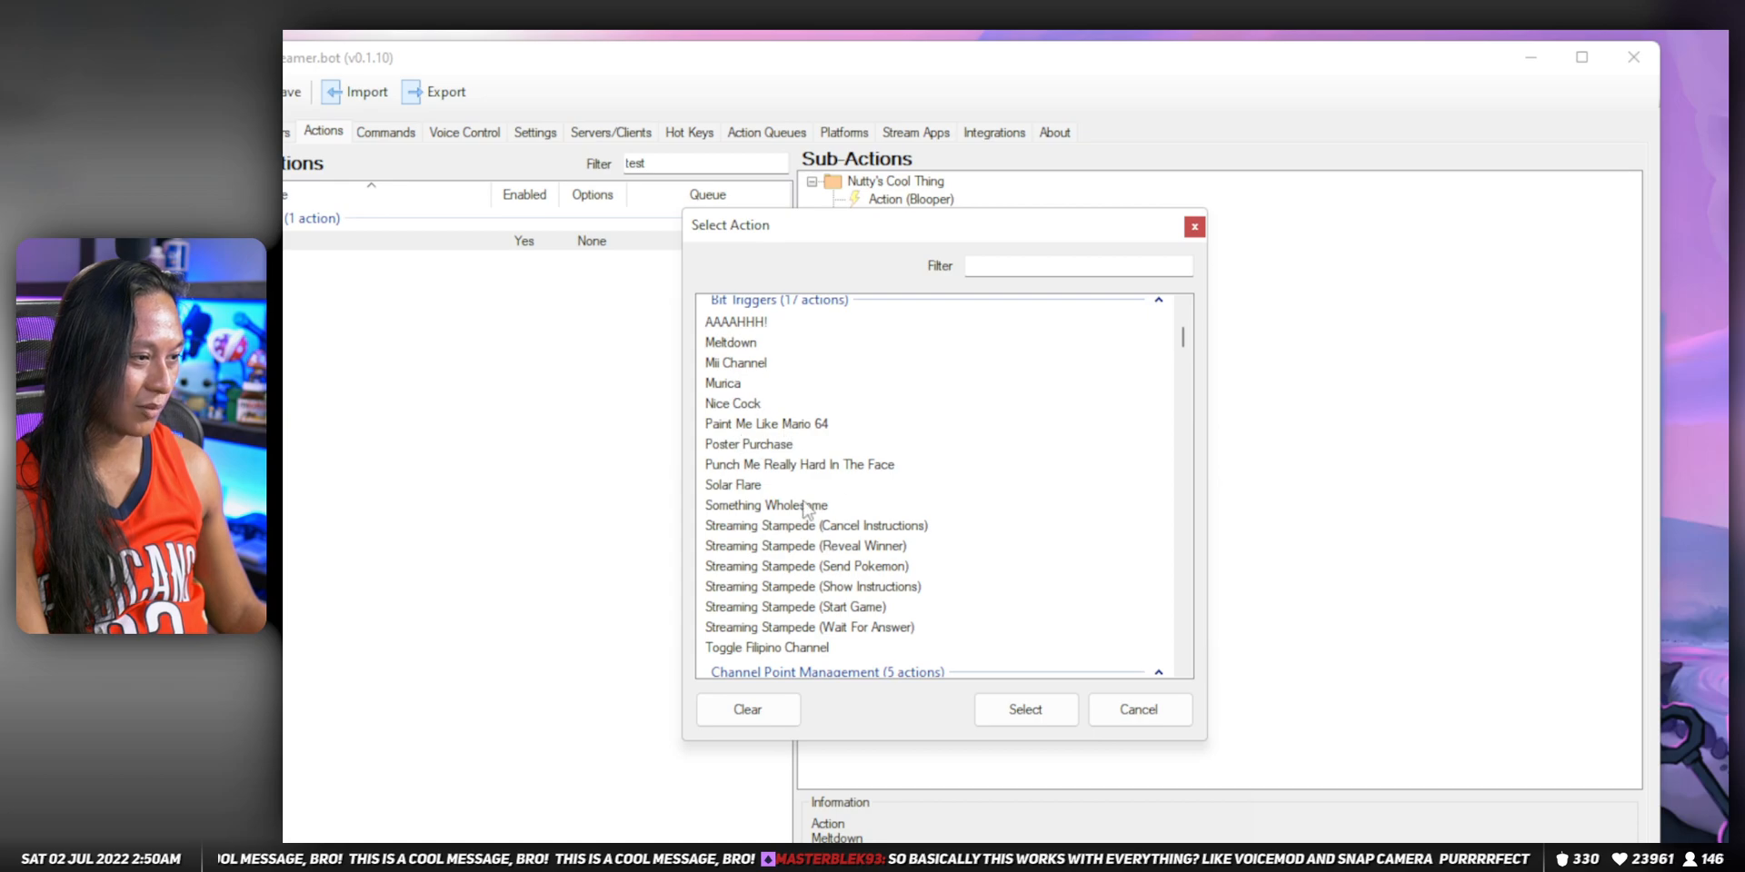
scroll(down, 3)
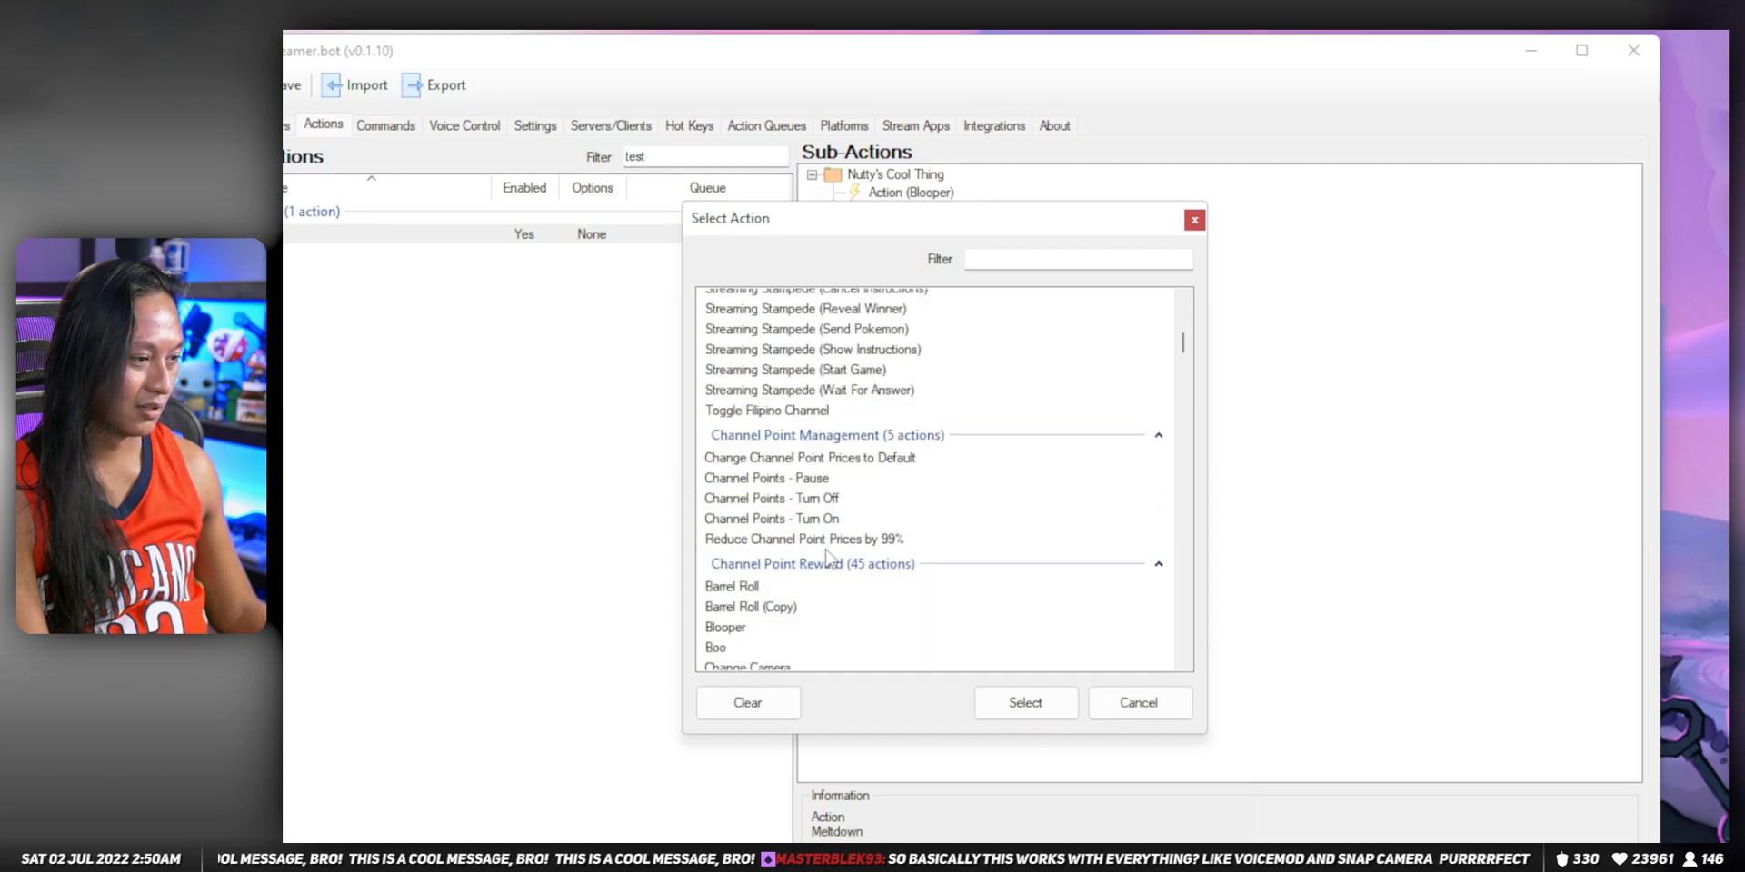
scroll(down, 3)
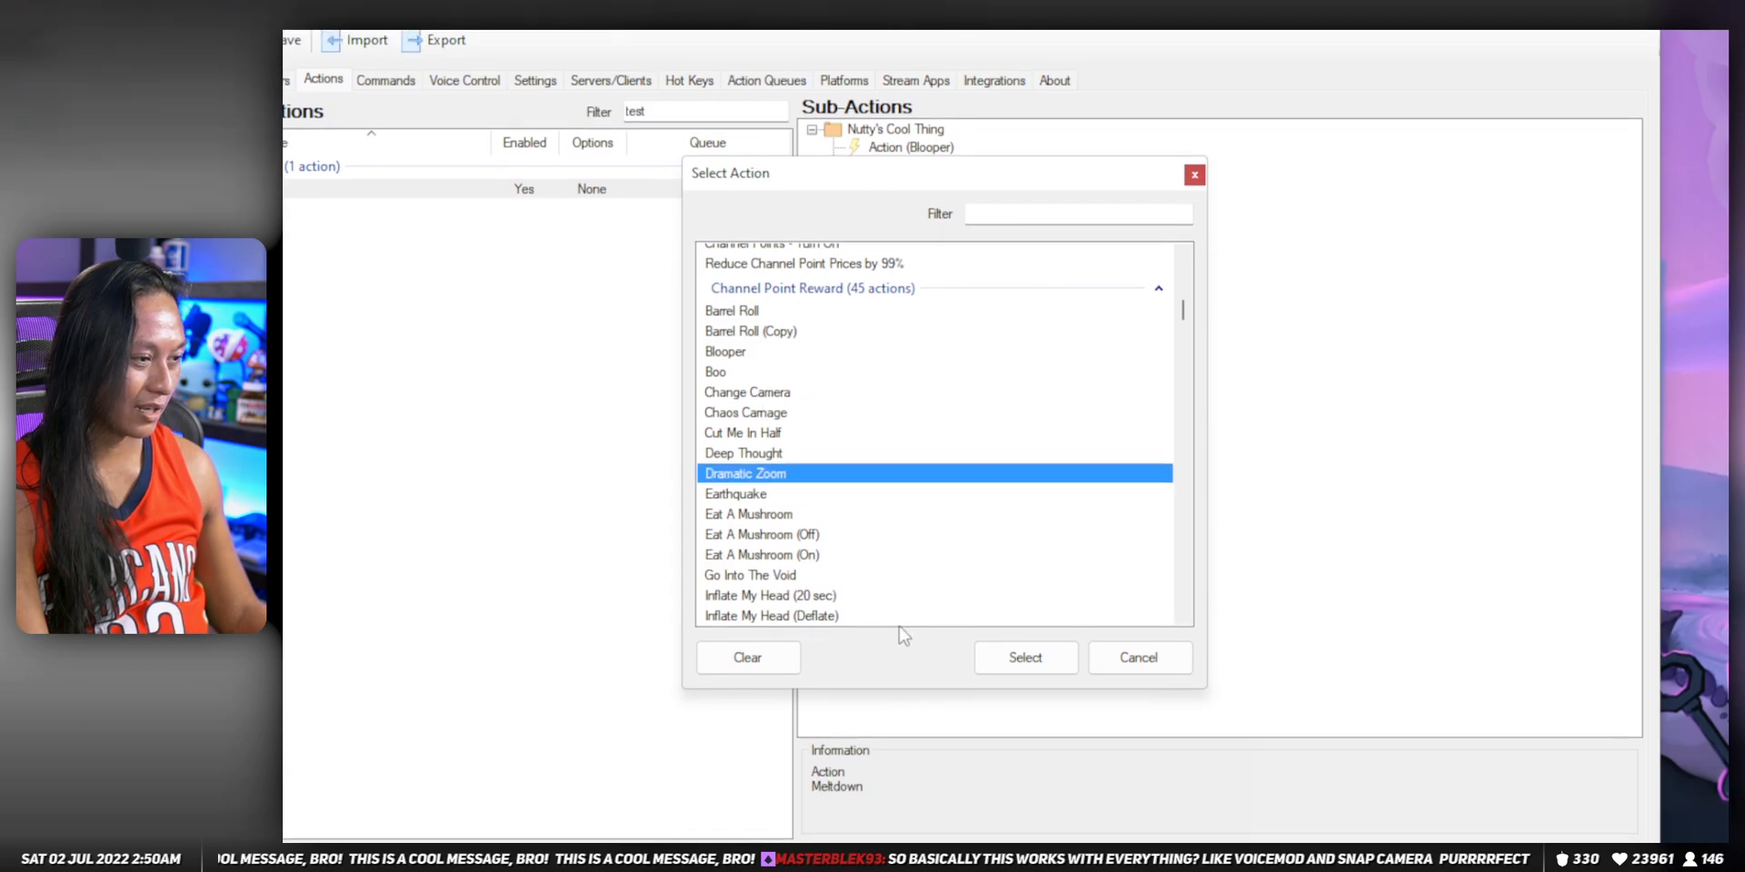
click(1025, 658)
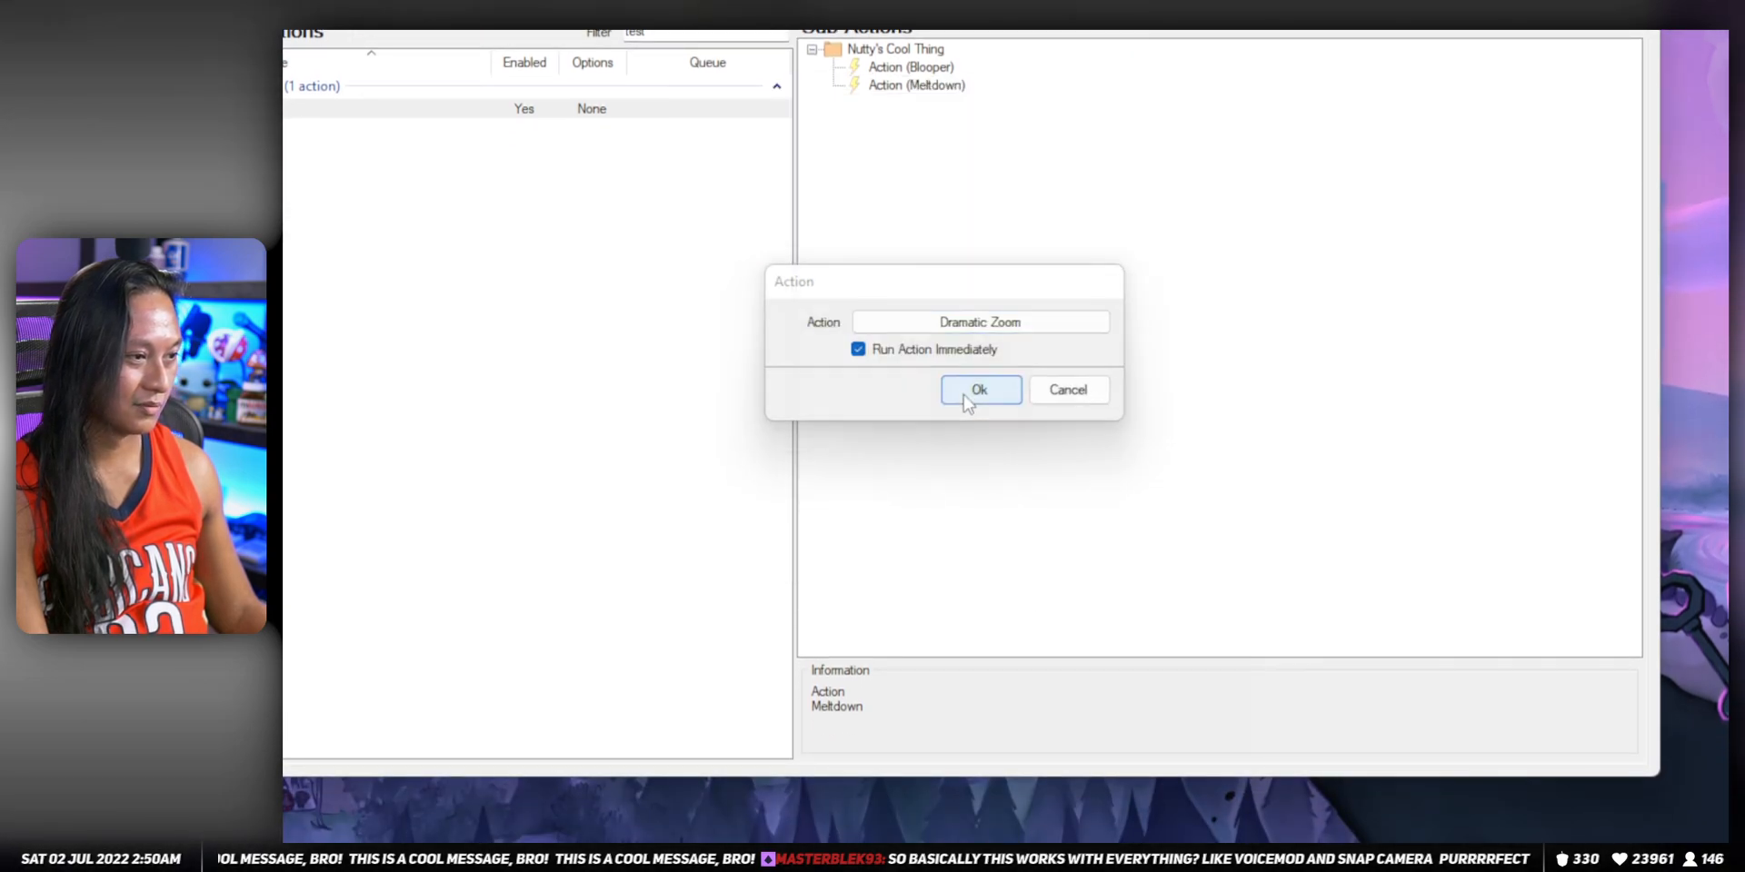
click(979, 389)
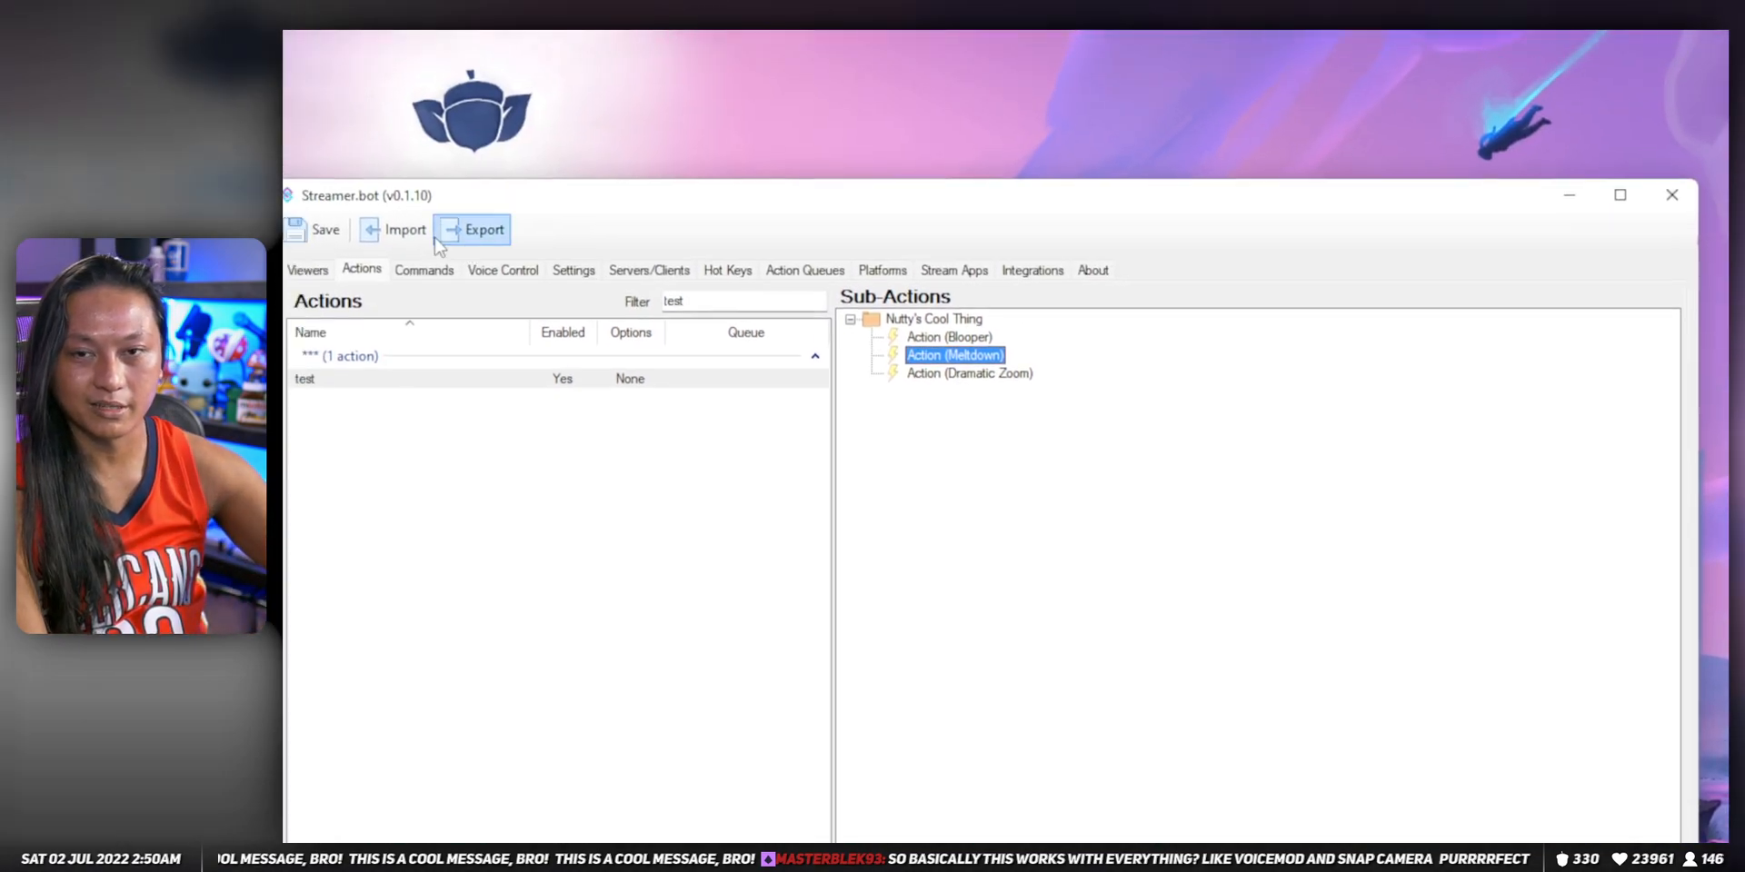